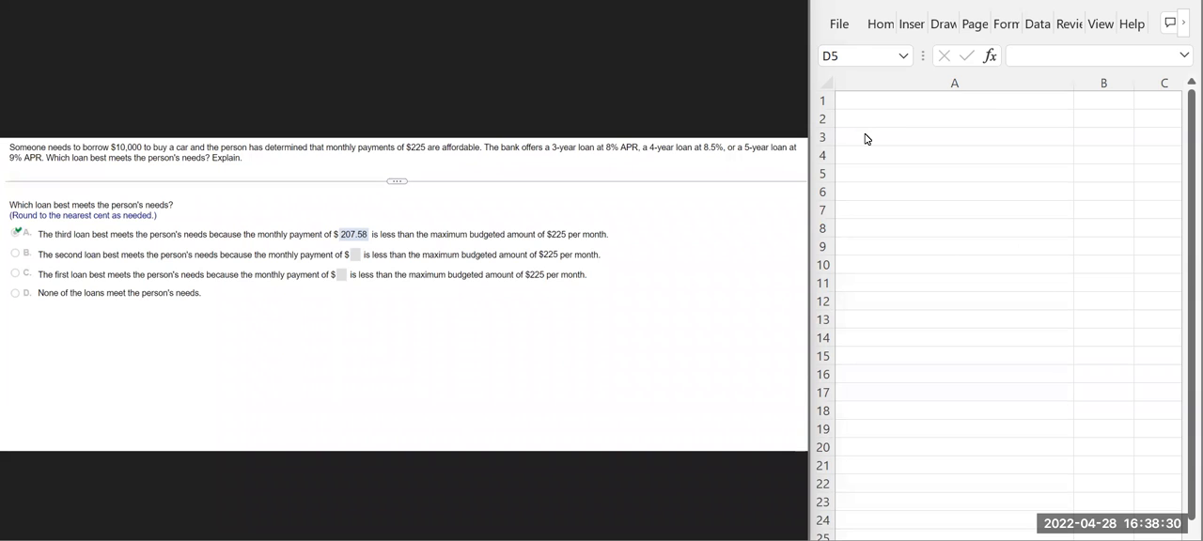
mouse_move(861, 137)
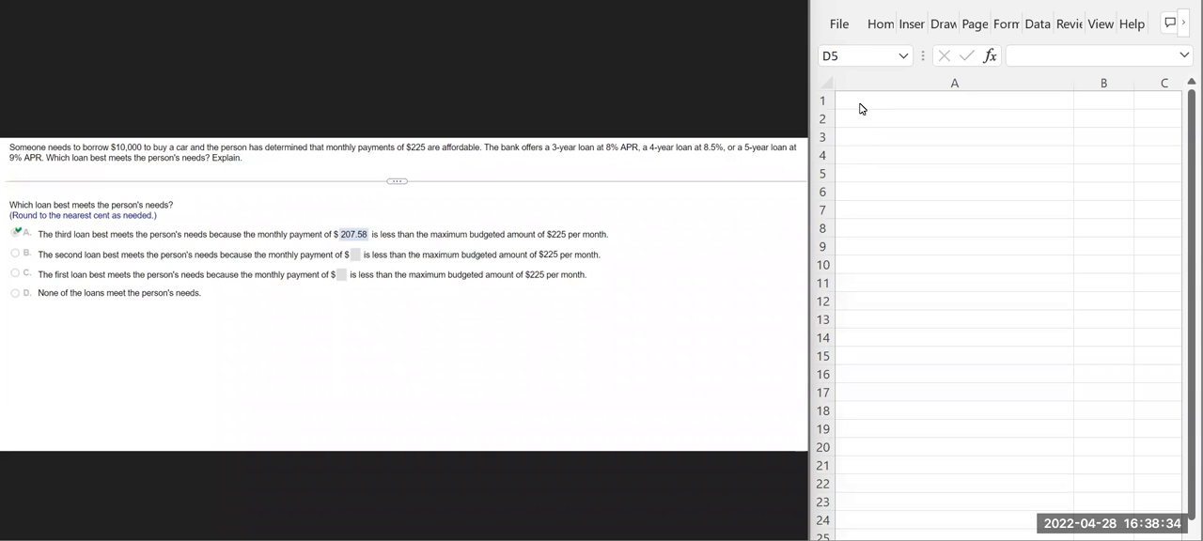
mouse_move(853, 105)
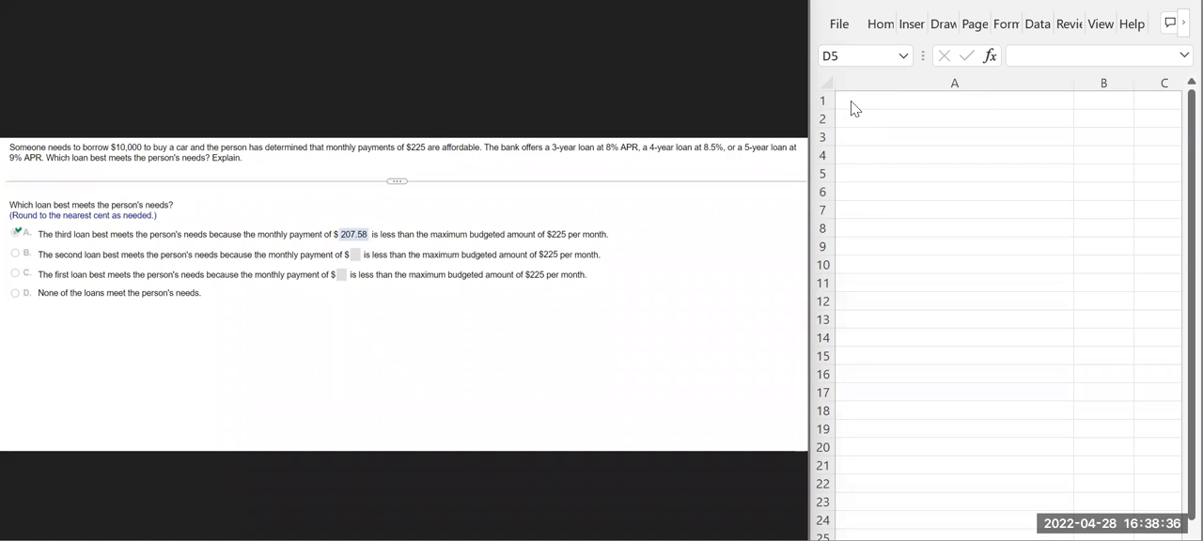
Enter =PMT(0.08/12,12*3,-10,000) in A1, which returns $0.31 for the 3-year, 8% loan
left_click(955, 100)
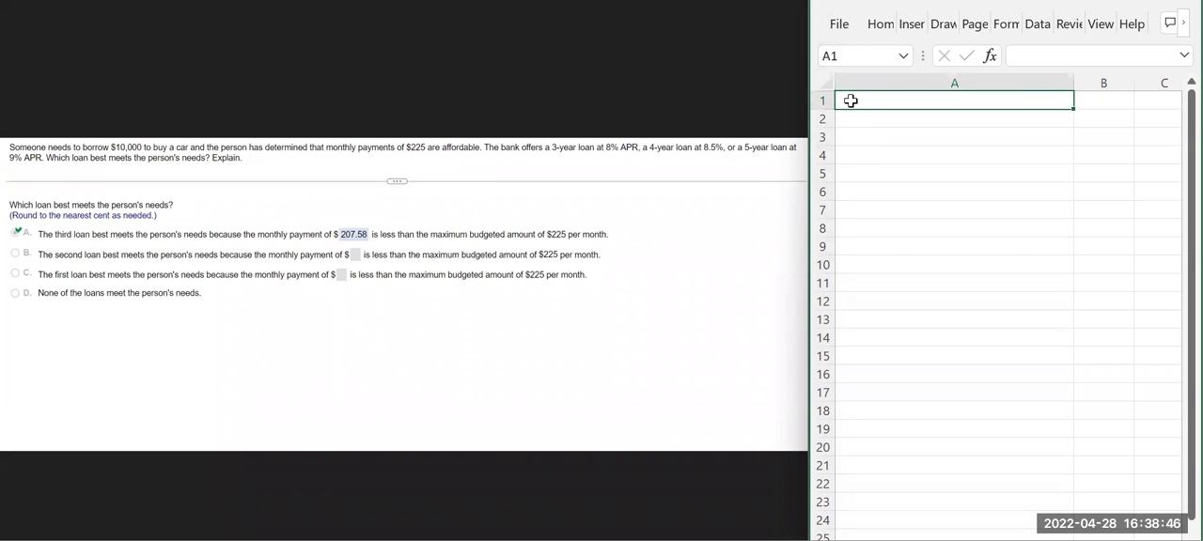
type("=")
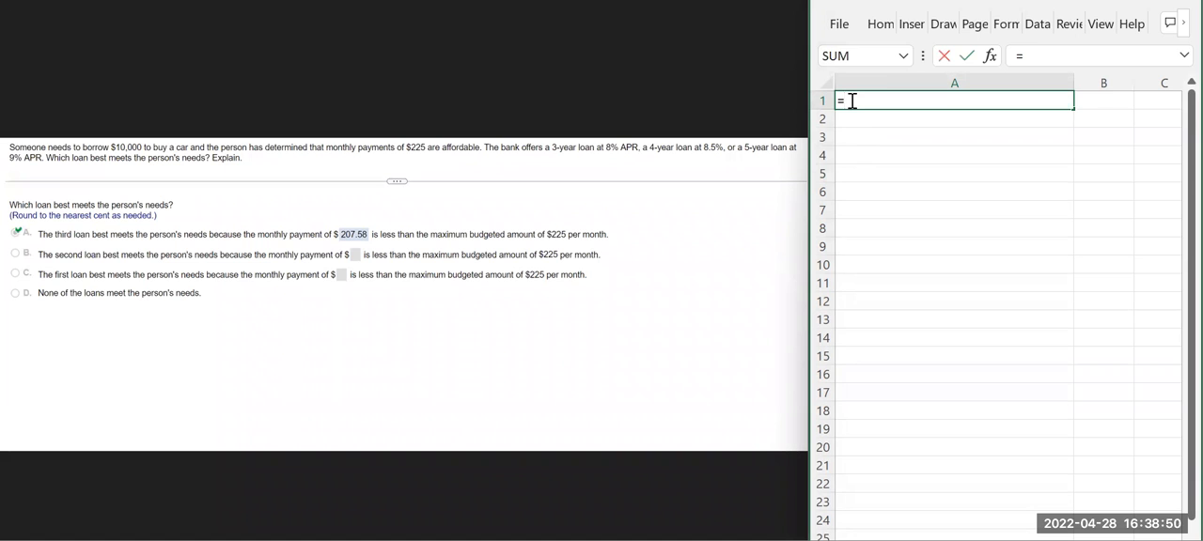
type("PMT")
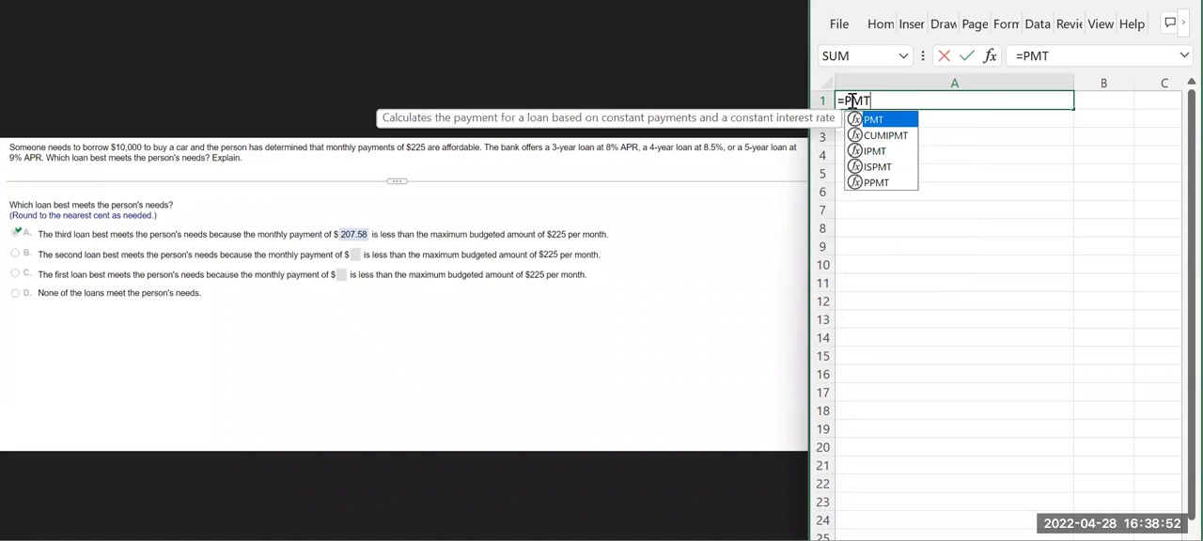
type("(")
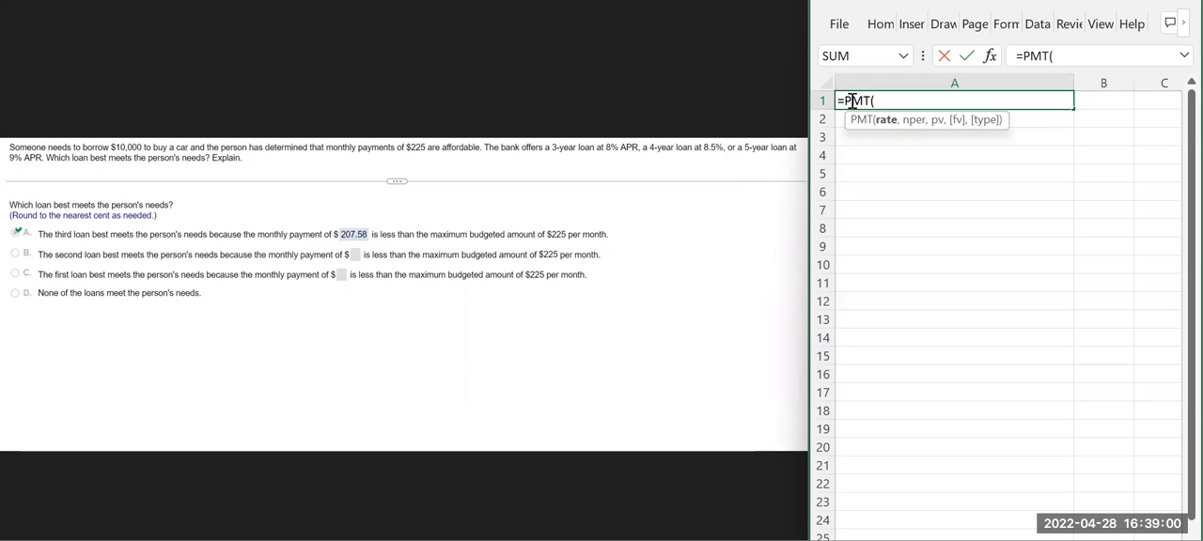
type("0.08")
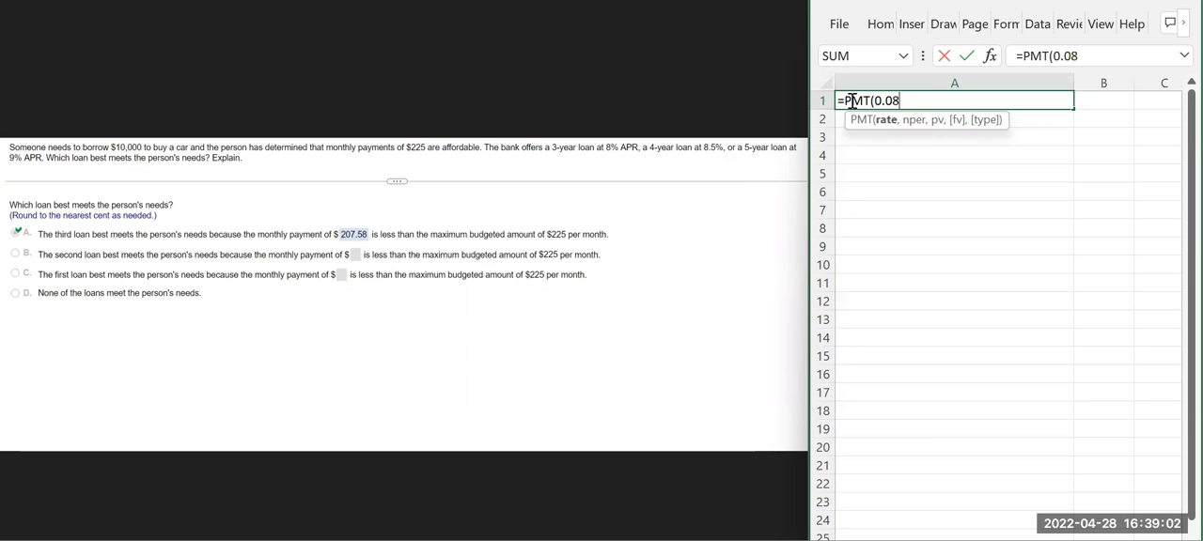
type("/12")
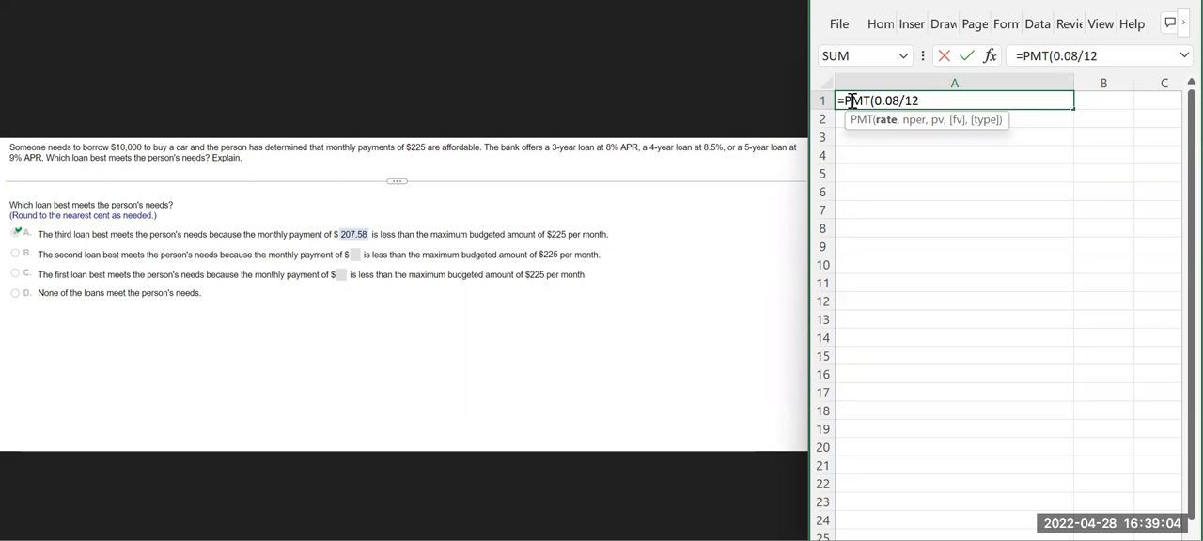
type(",")
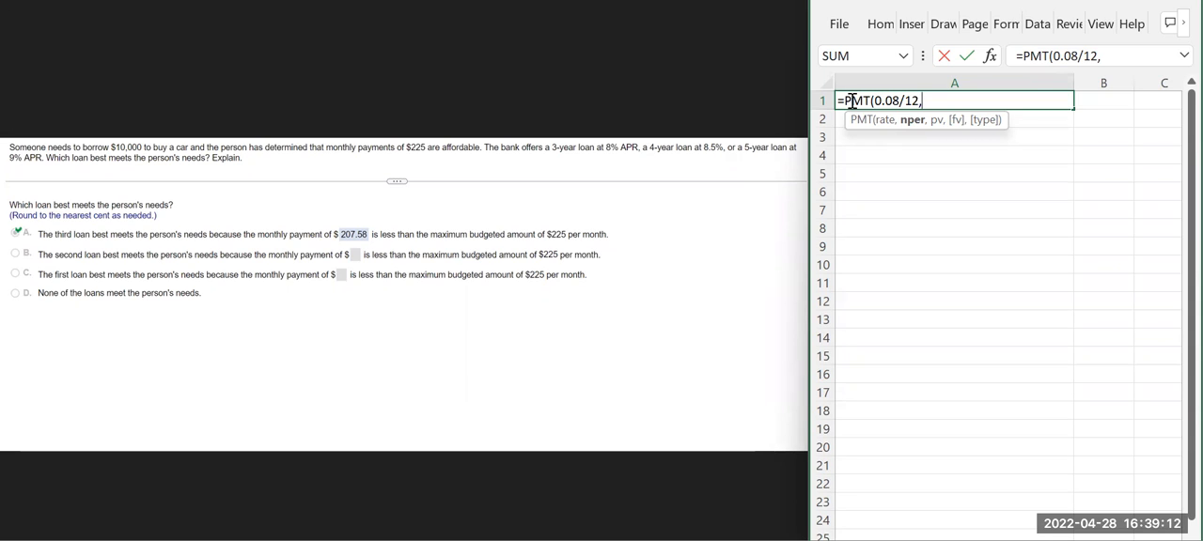
type("1")
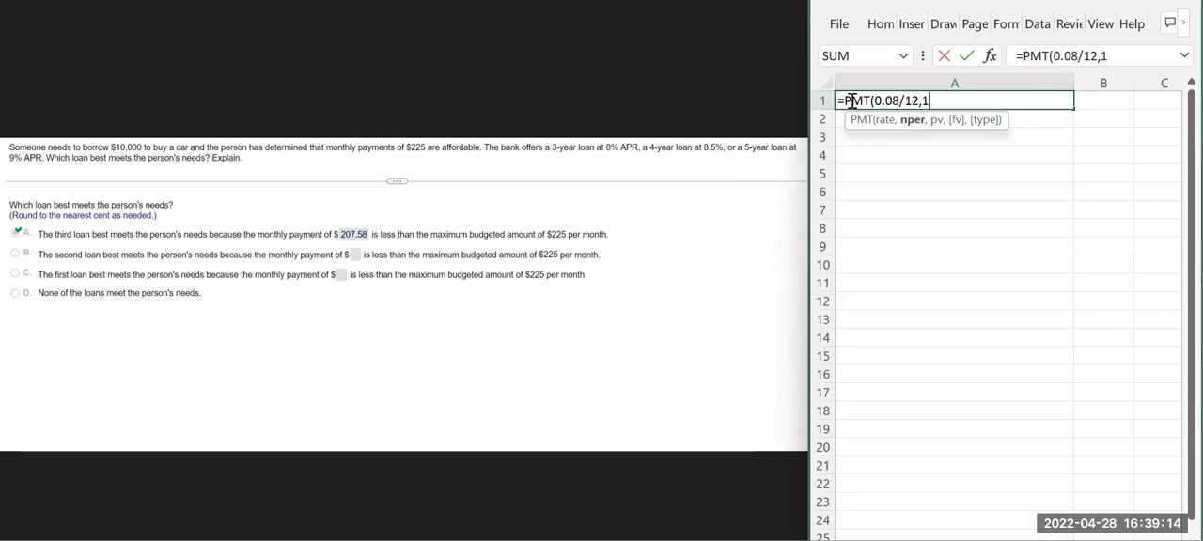
type("*3")
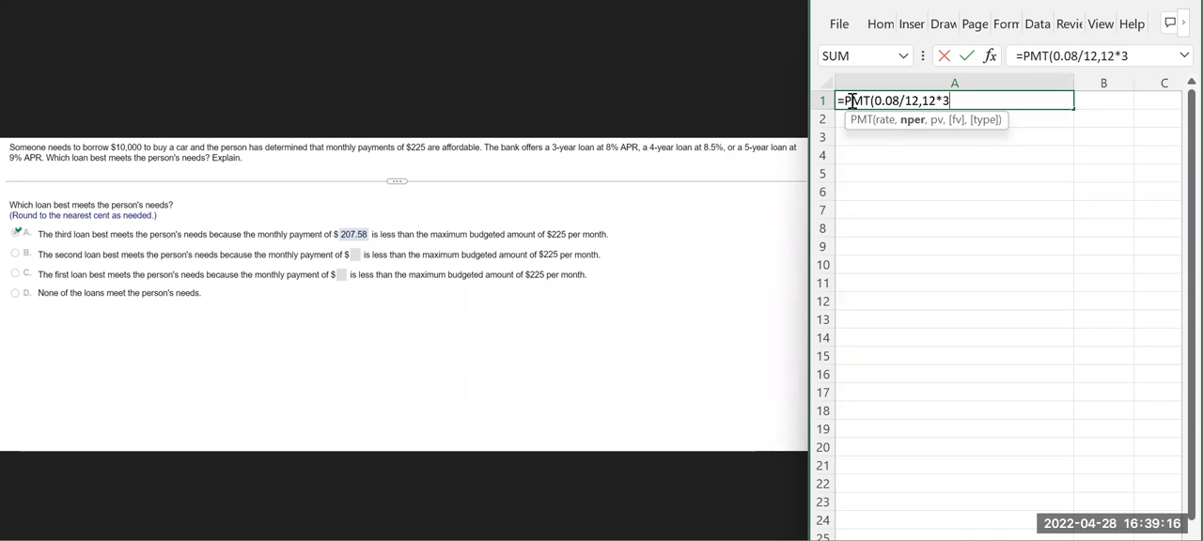
type(",")
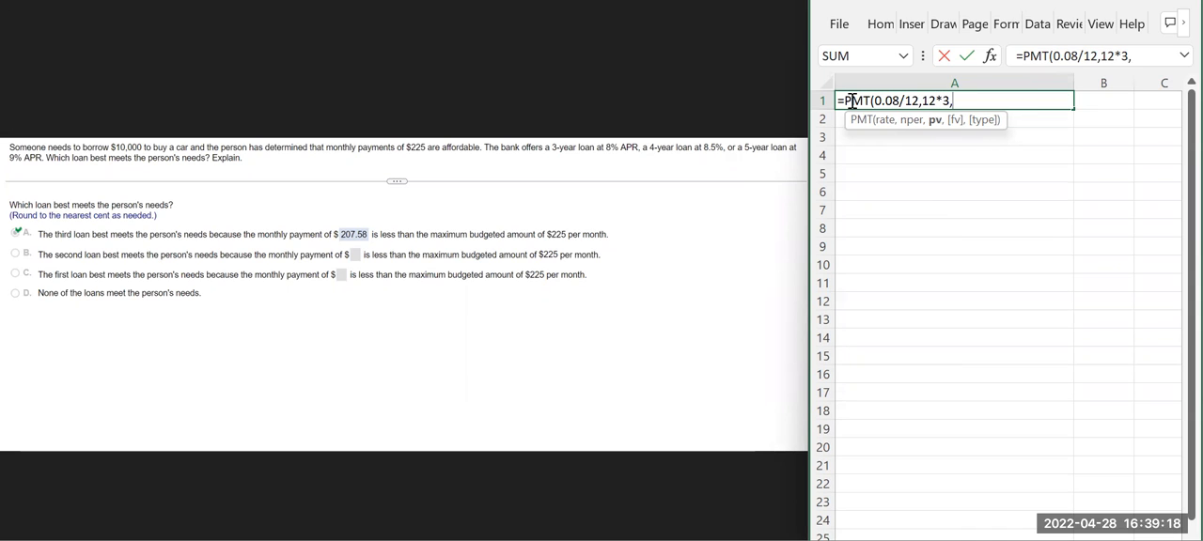
type("-")
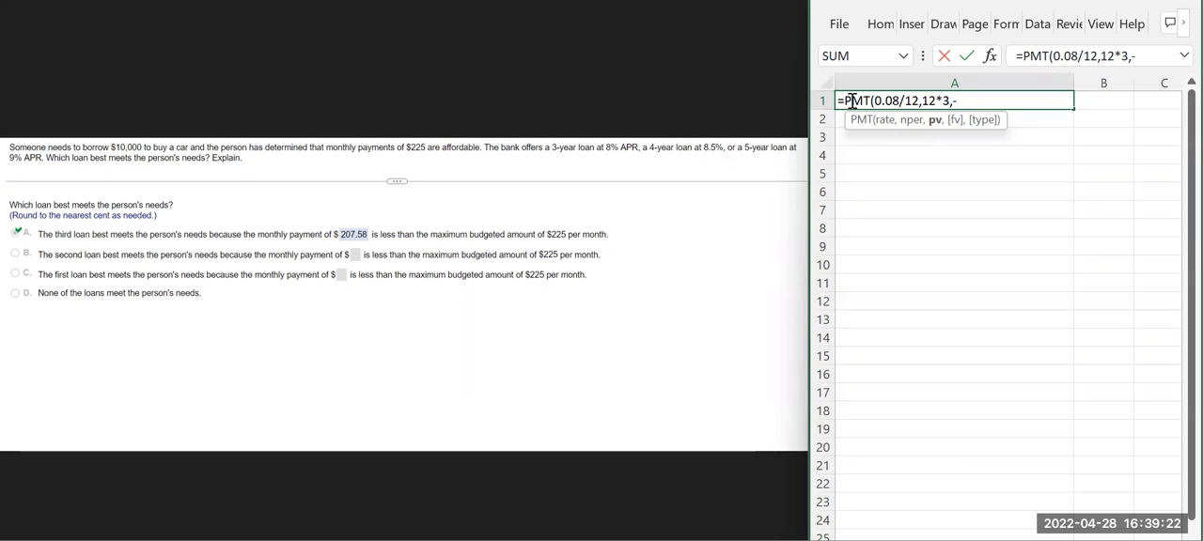
type("-10,")
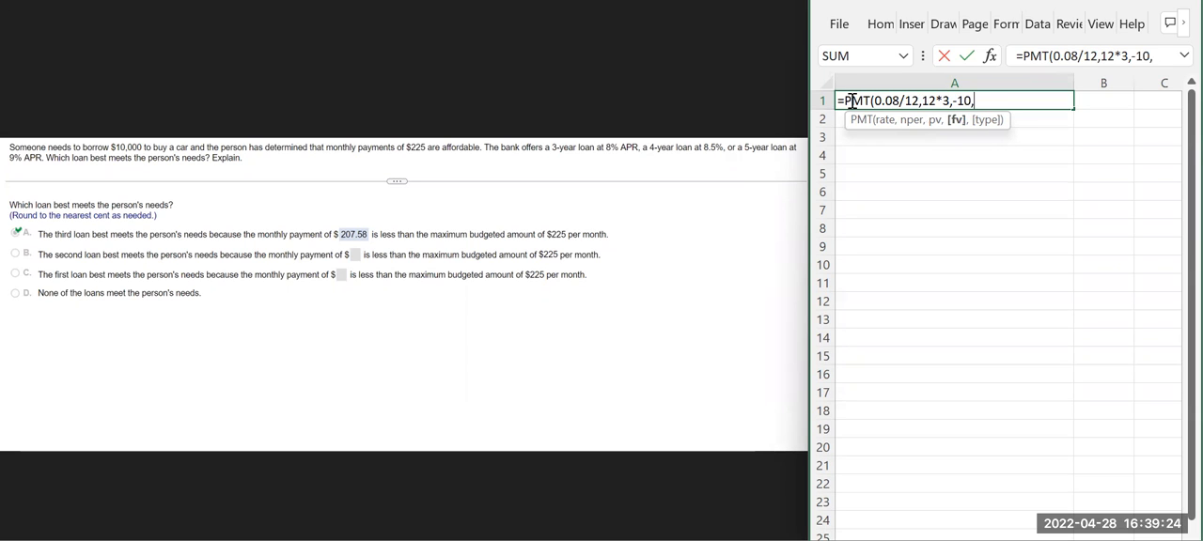
type("000)")
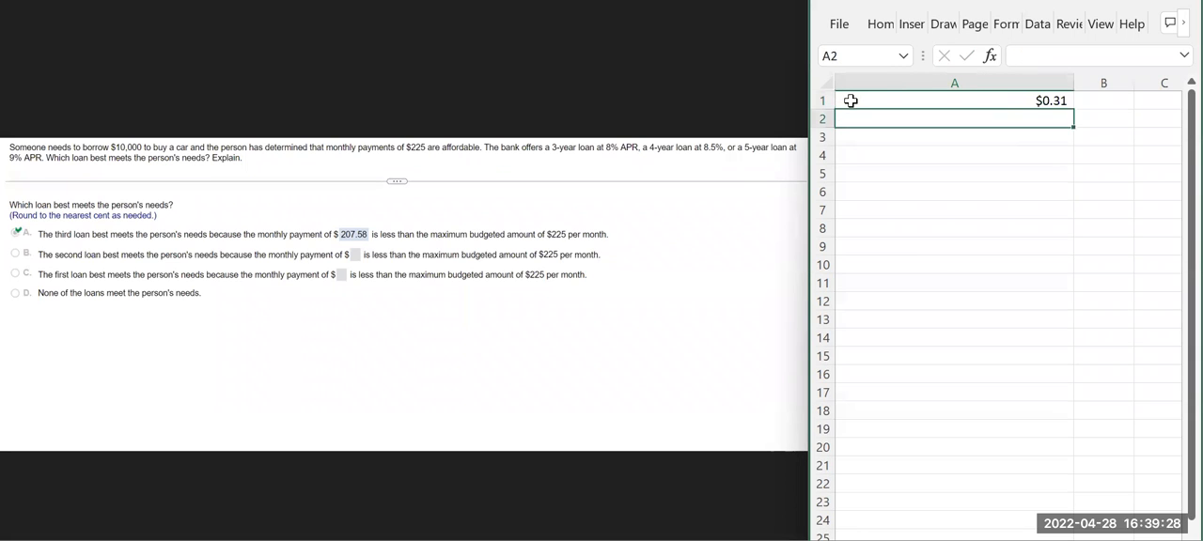
mouse_move(1026, 102)
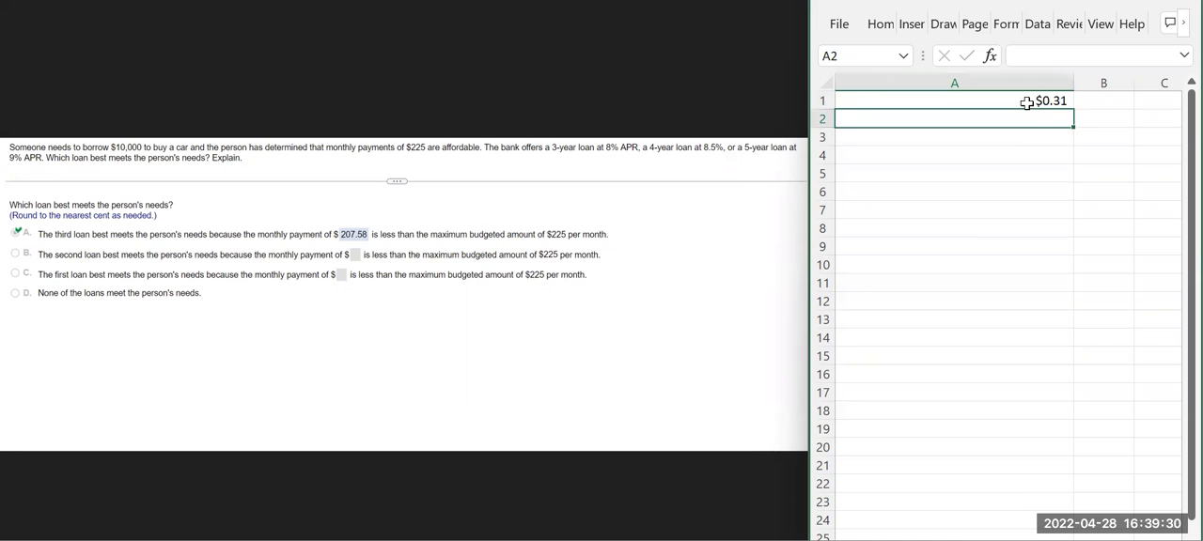
Correct A1's principal to -10000 so the 3-year, 8% payment reads $313.36
left_click(955, 102)
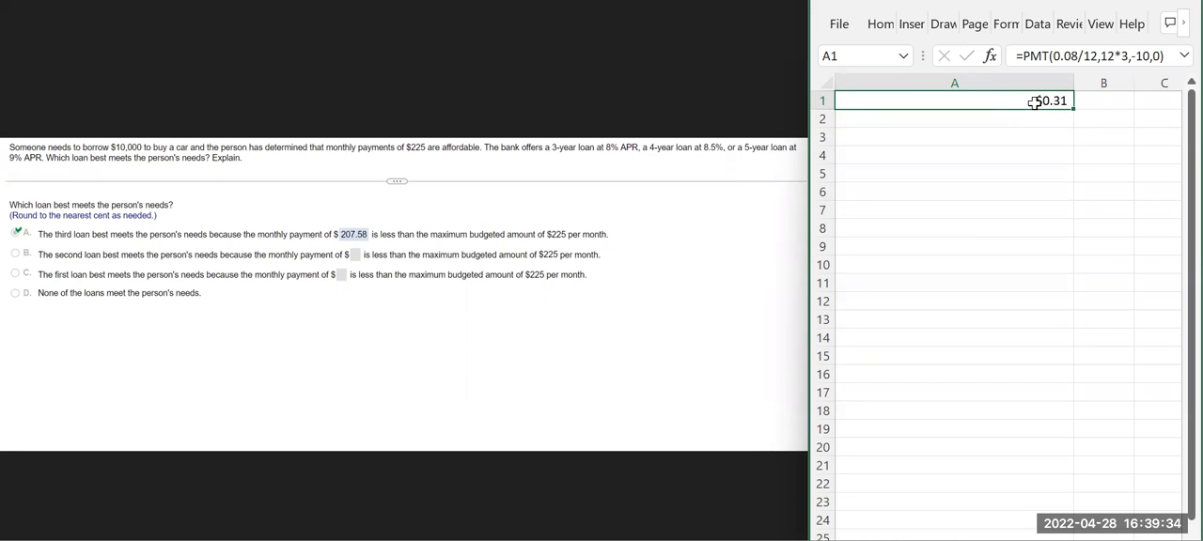
mouse_move(816, 154)
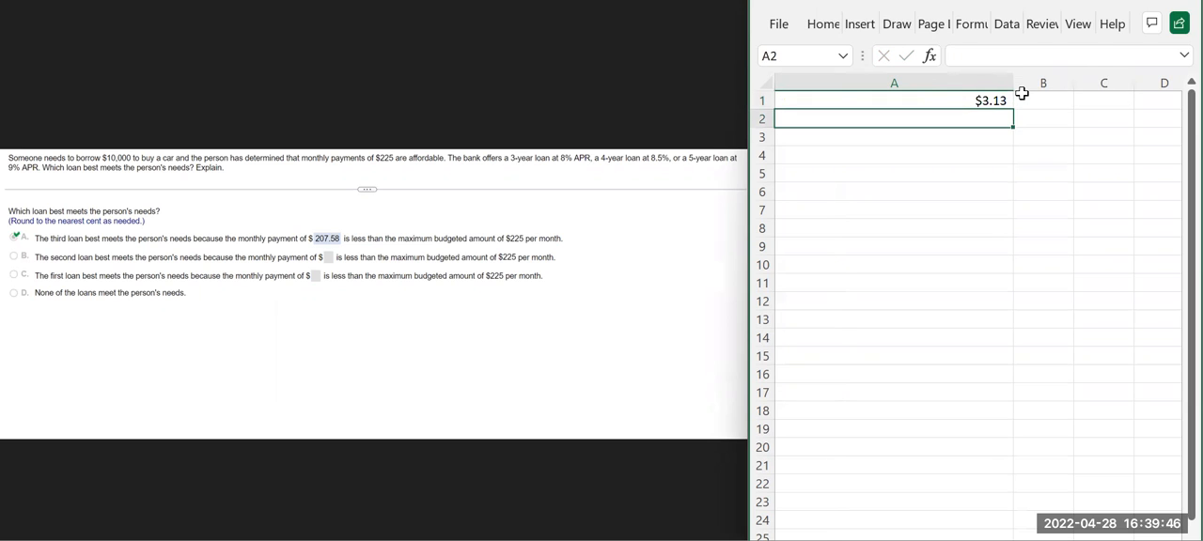
left_click(894, 102)
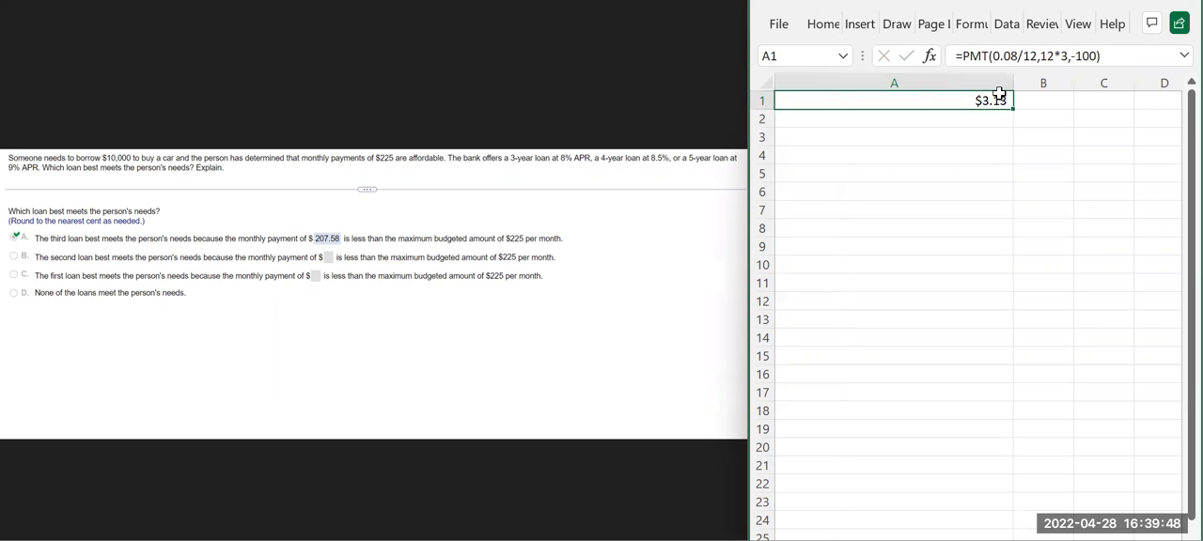
double_click(895, 102)
type("00")
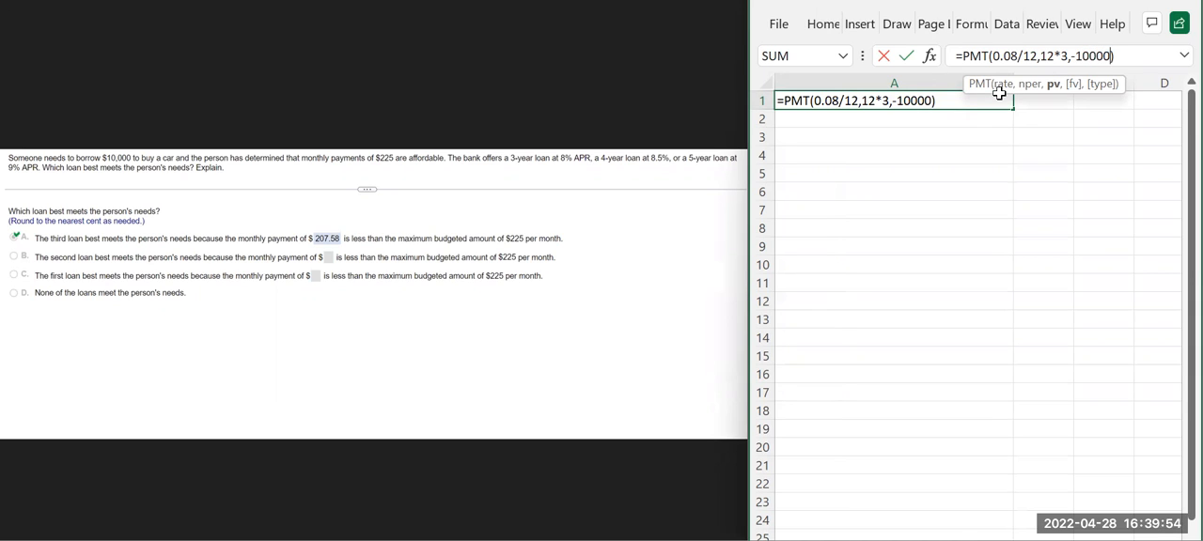
key("enter")
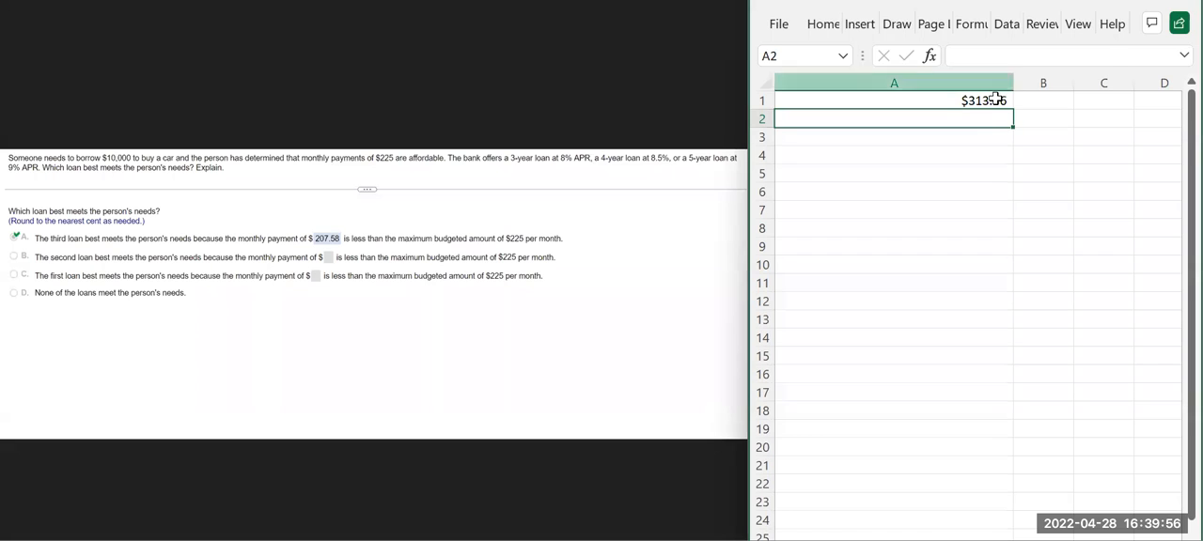
left_click(895, 100)
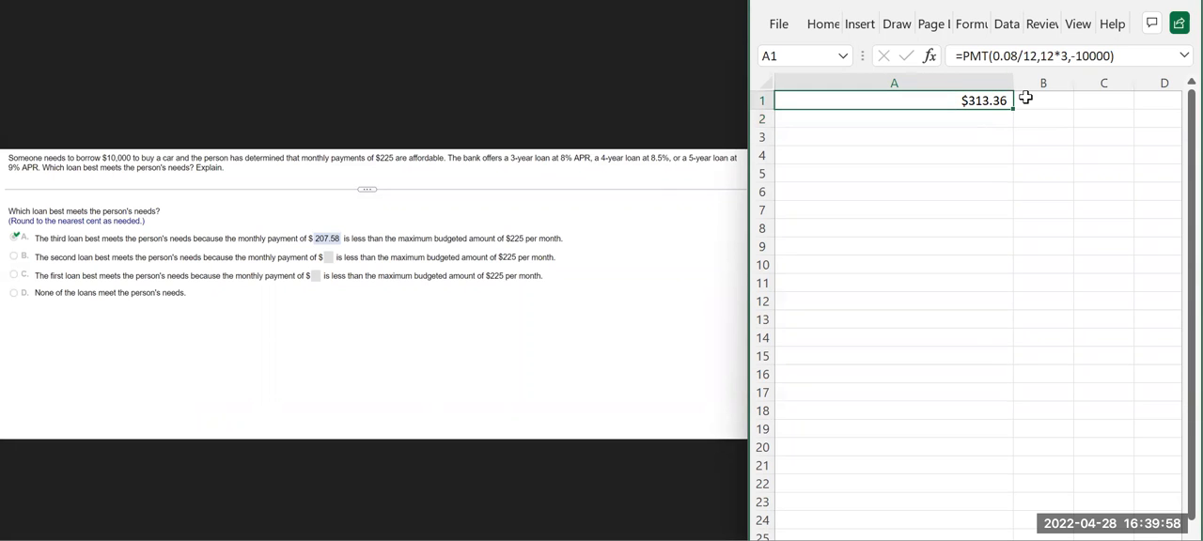
mouse_move(1104, 83)
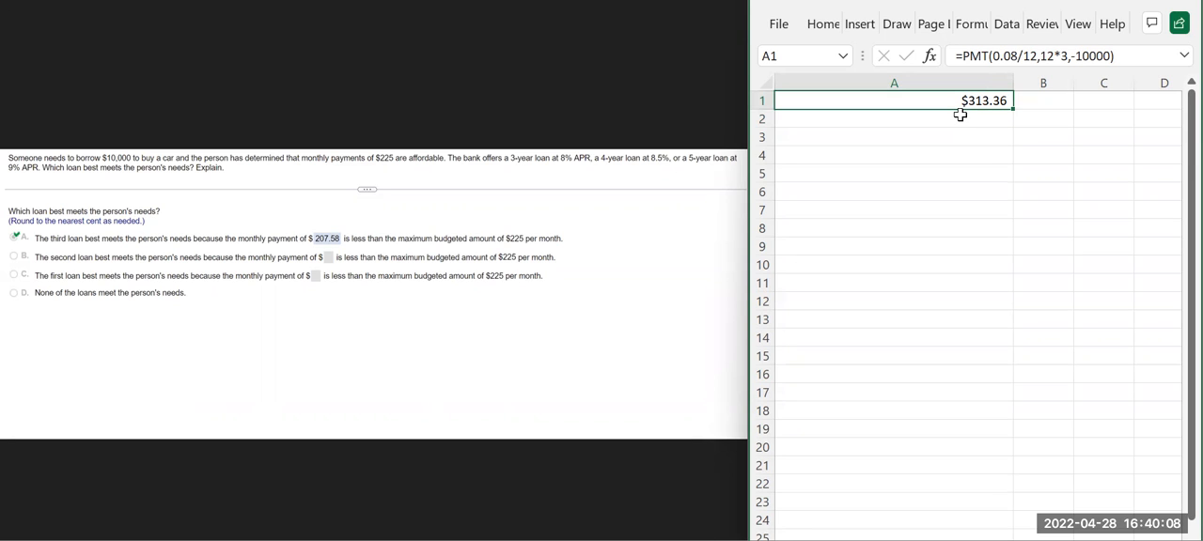
Move down to A2 and start a new formula with an equals sign
key("enter")
type("=")
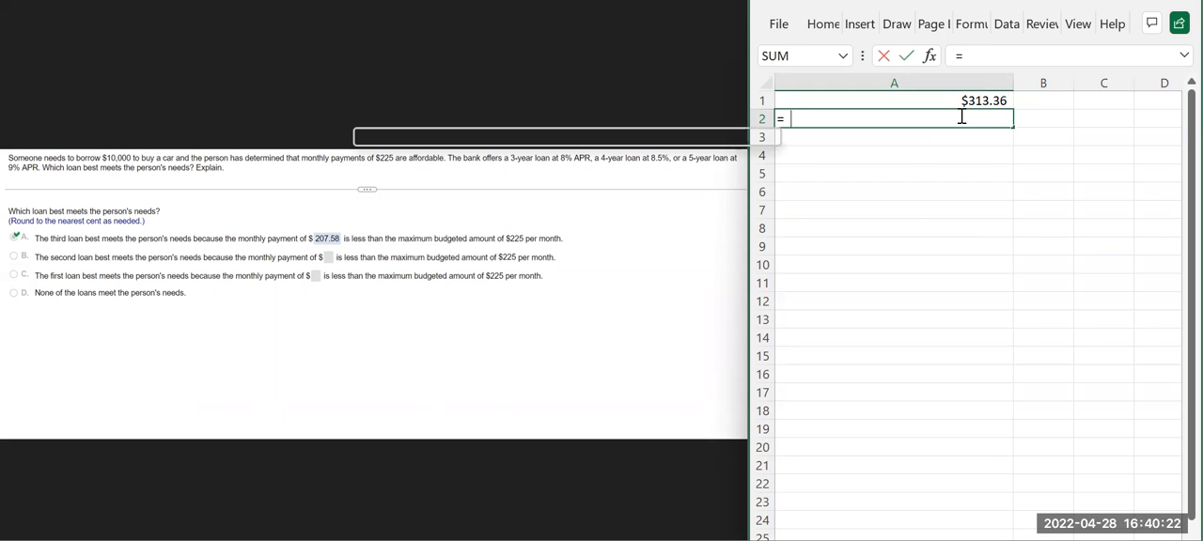
Enter =PMT(0.085/12,12*4,-10000) in A2, returning $246.48 for the 4-year, 8.5% loan
type("PMT(")
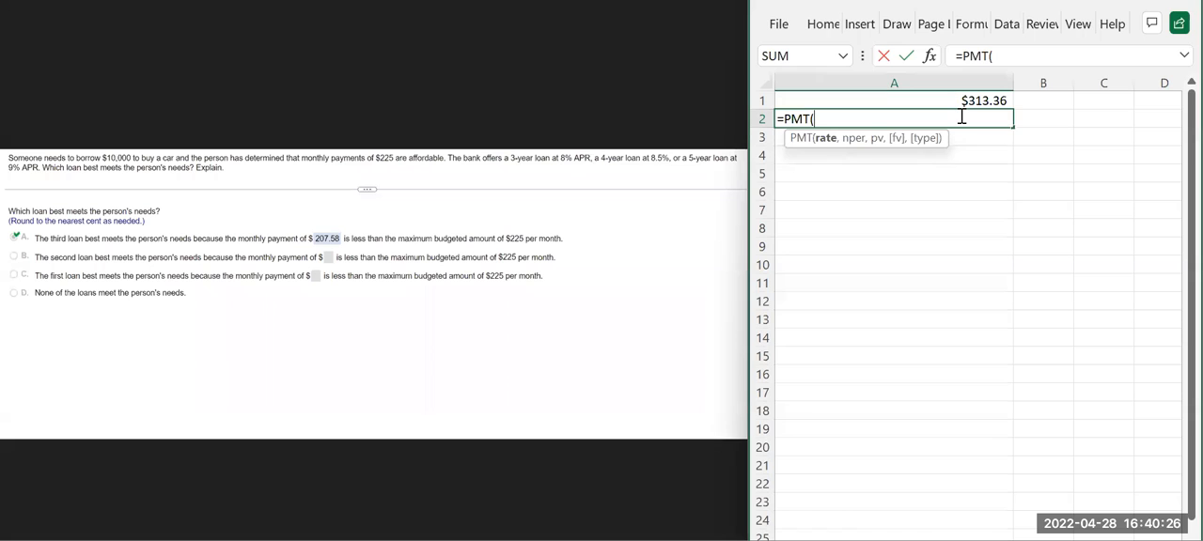
type("0")
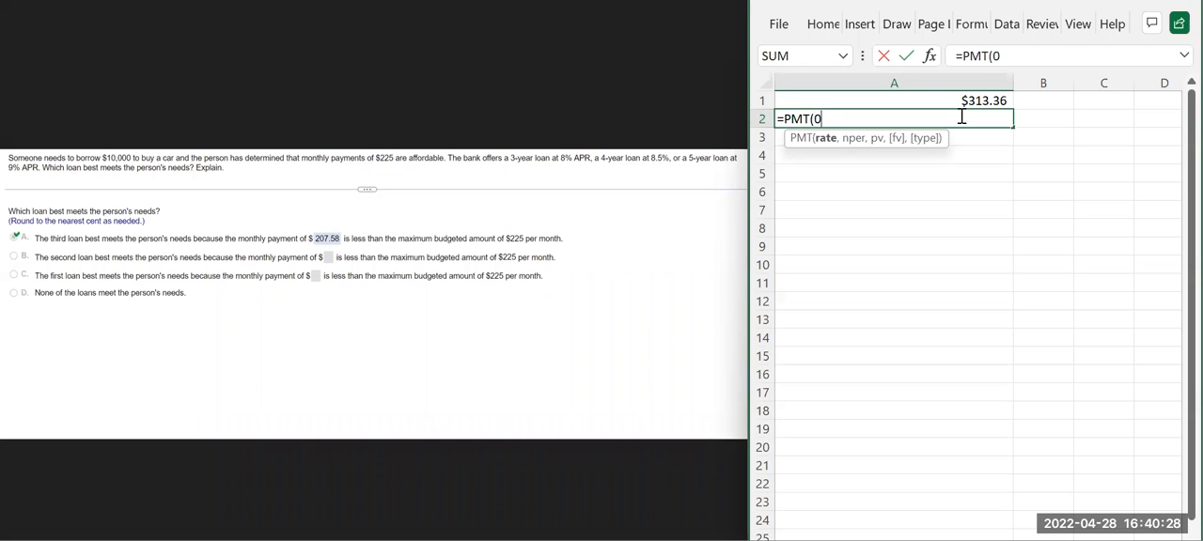
type(".085/")
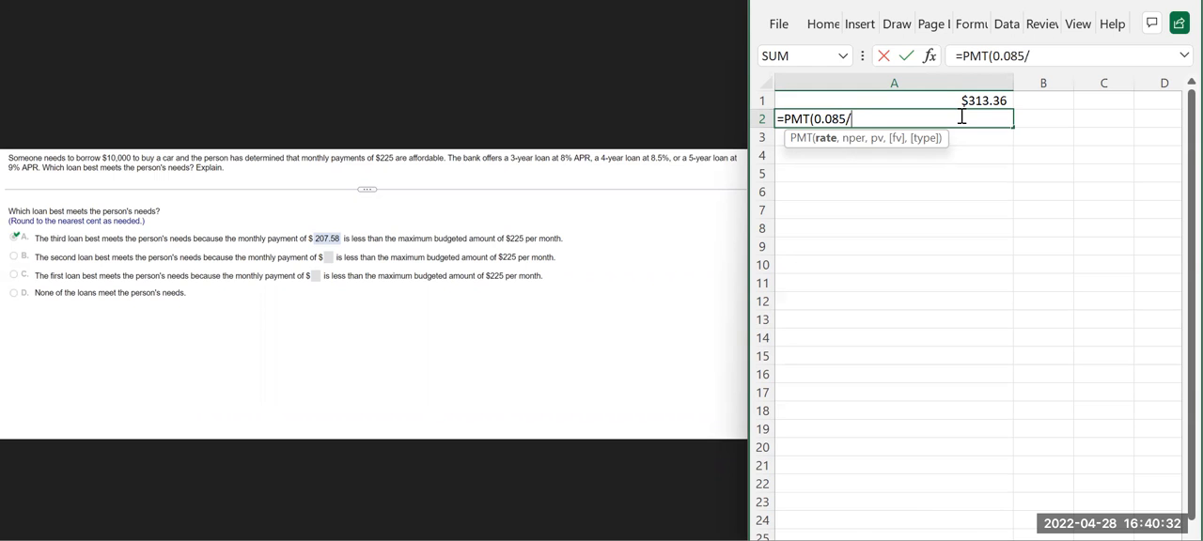
type("12,")
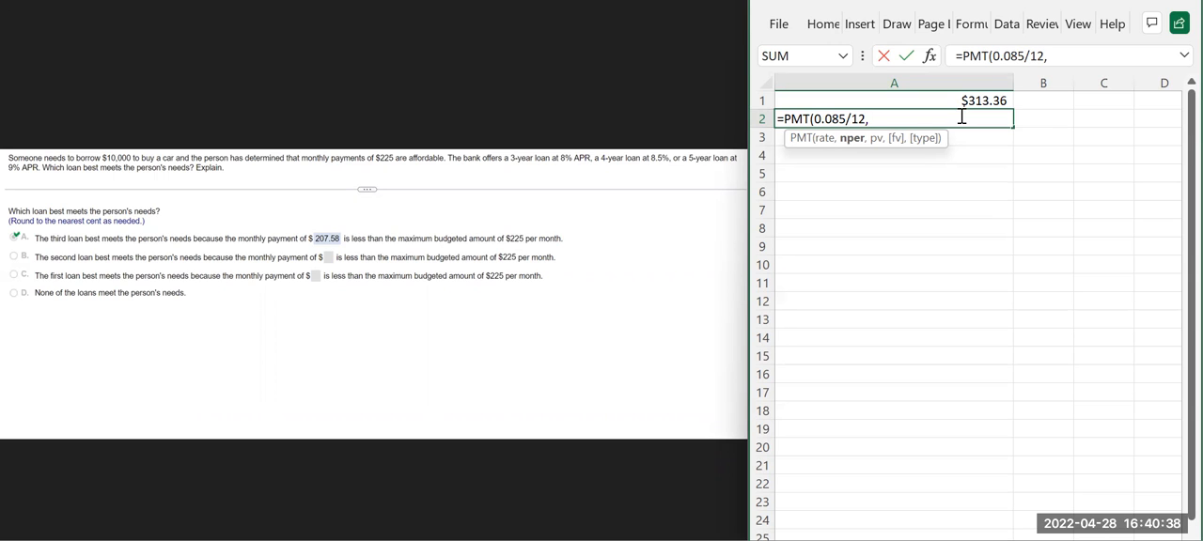
type("12")
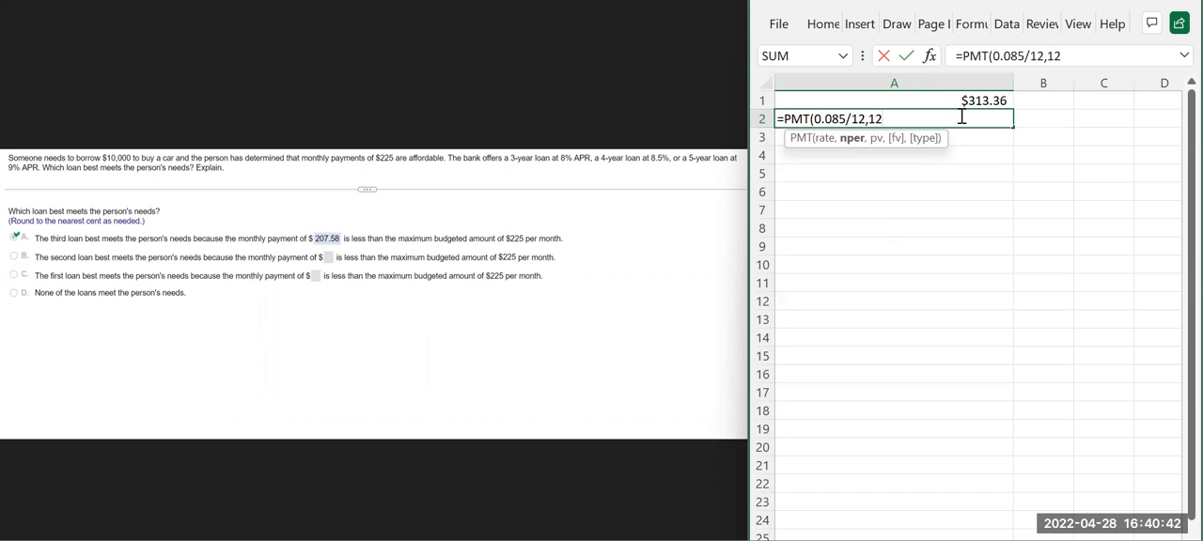
type("*4,")
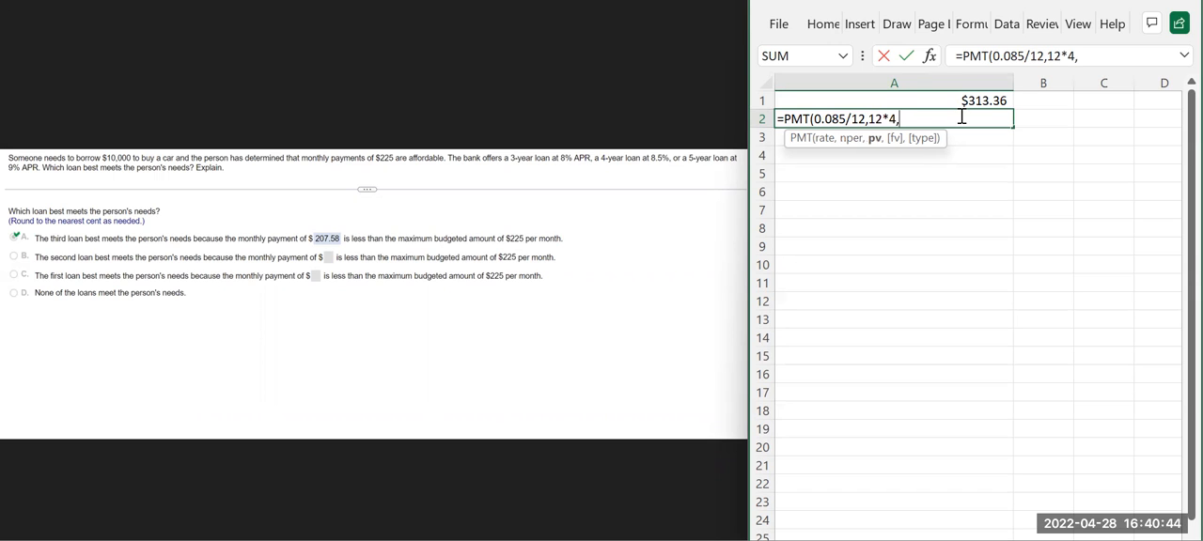
type("-")
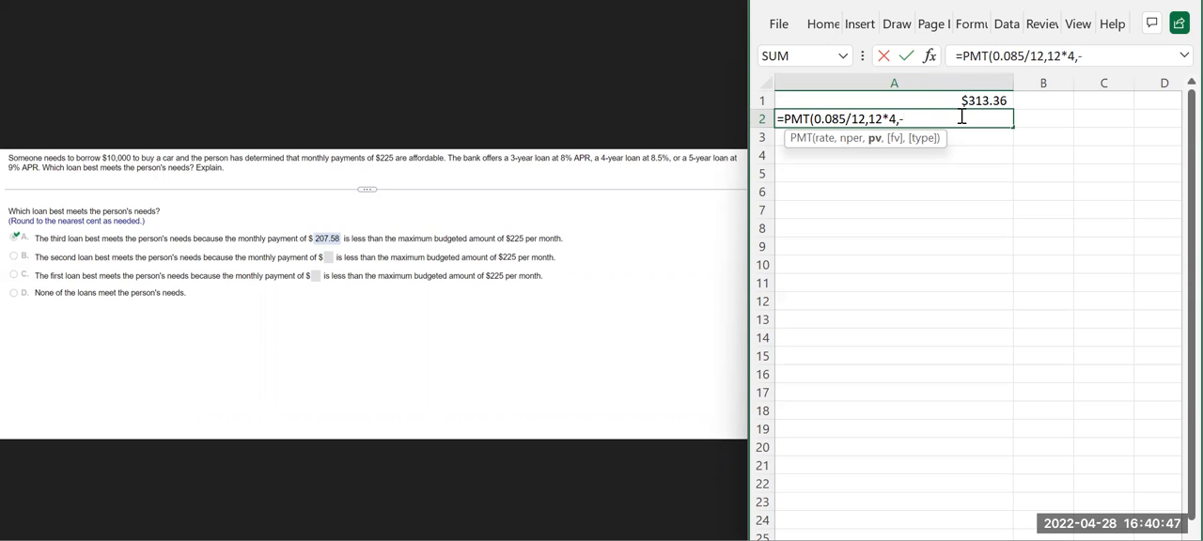
type("100")
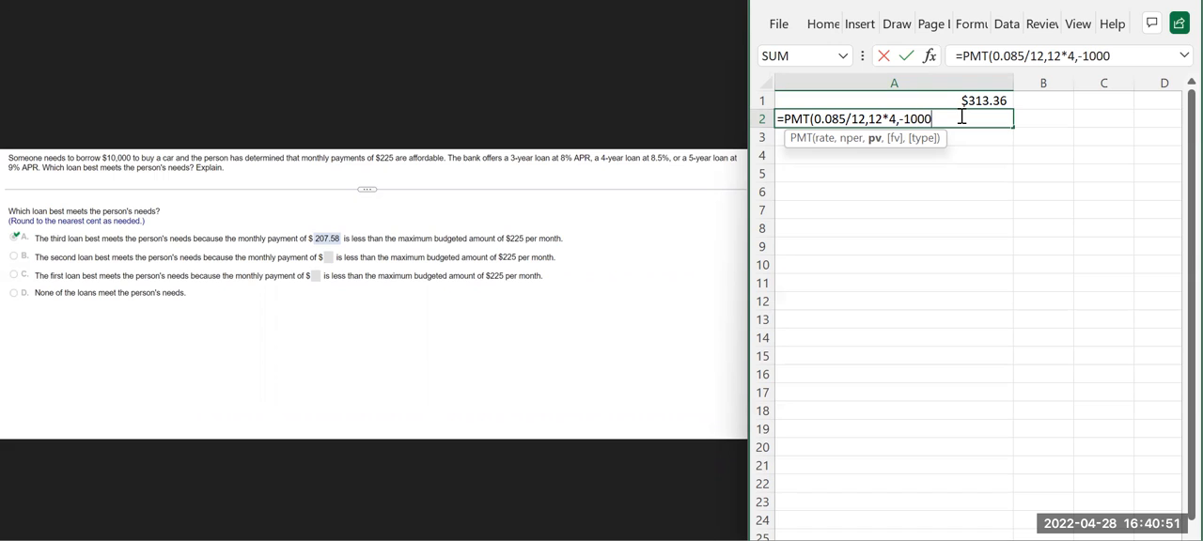
type("0)")
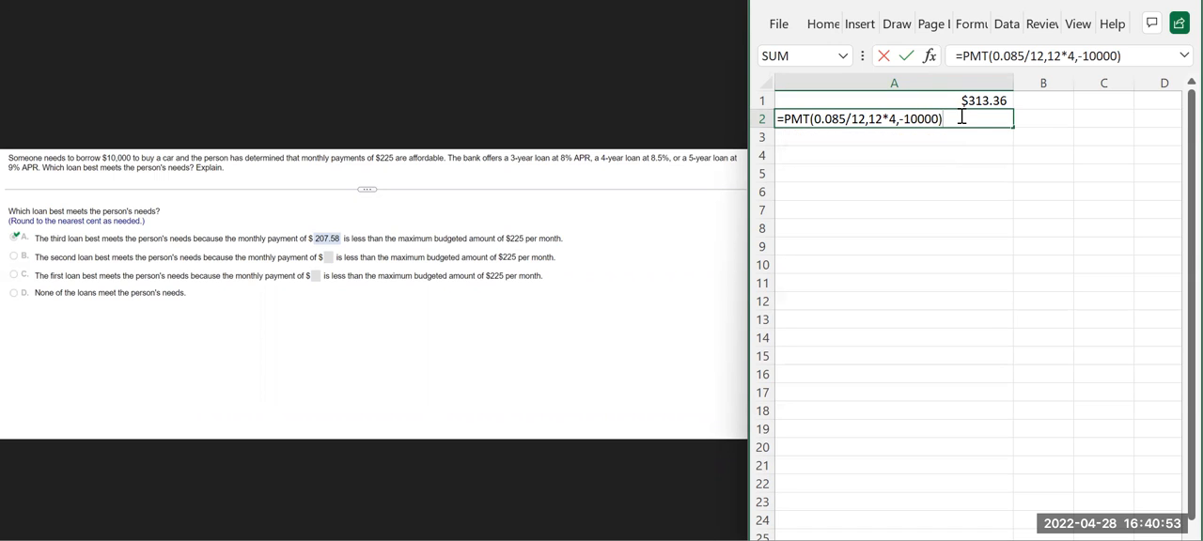
key("enter")
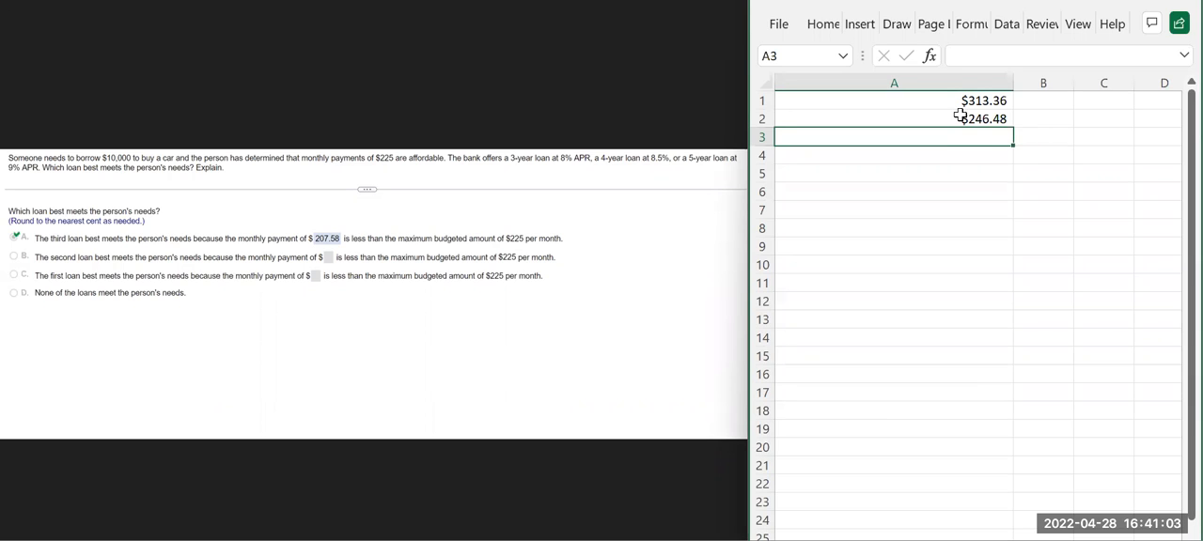
Enter =PMT(0.09/12,5*12,-10000) in A3, returning $207.58 for the 5-year, 9% loan
type("=")
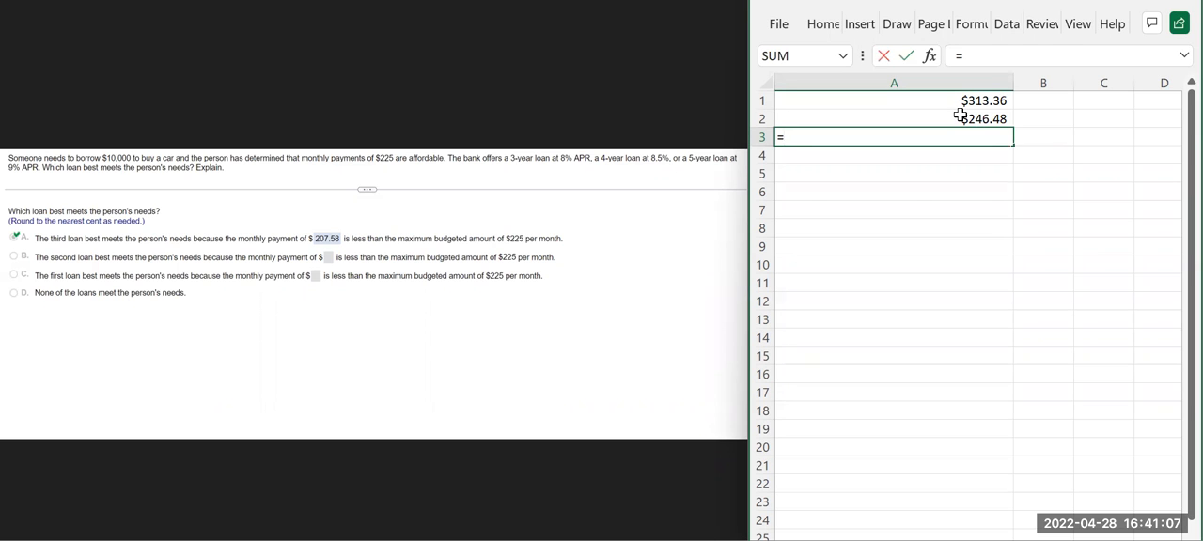
type("PMT")
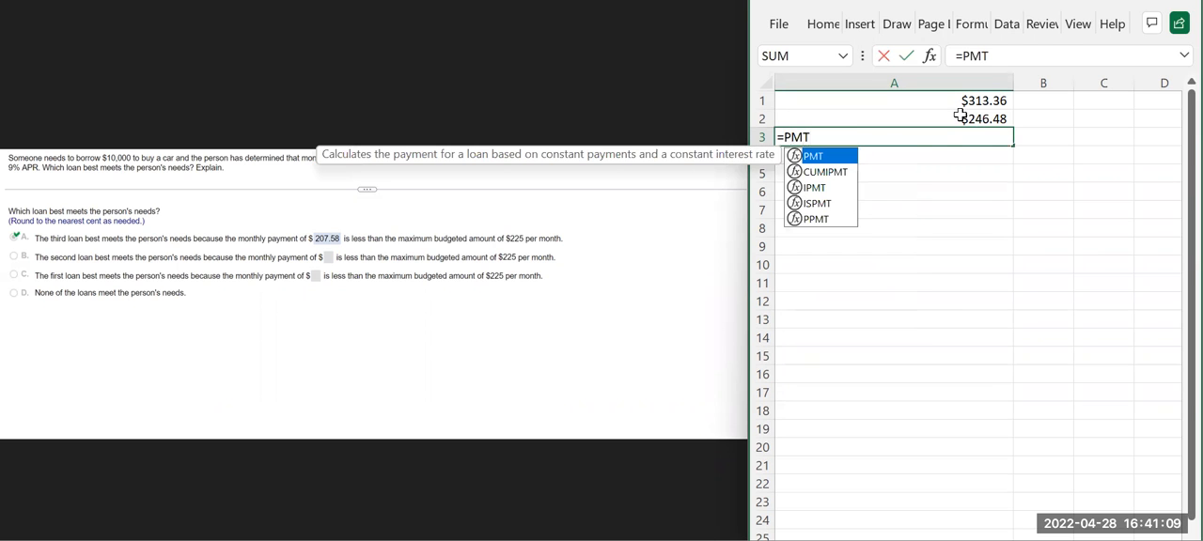
type("(")
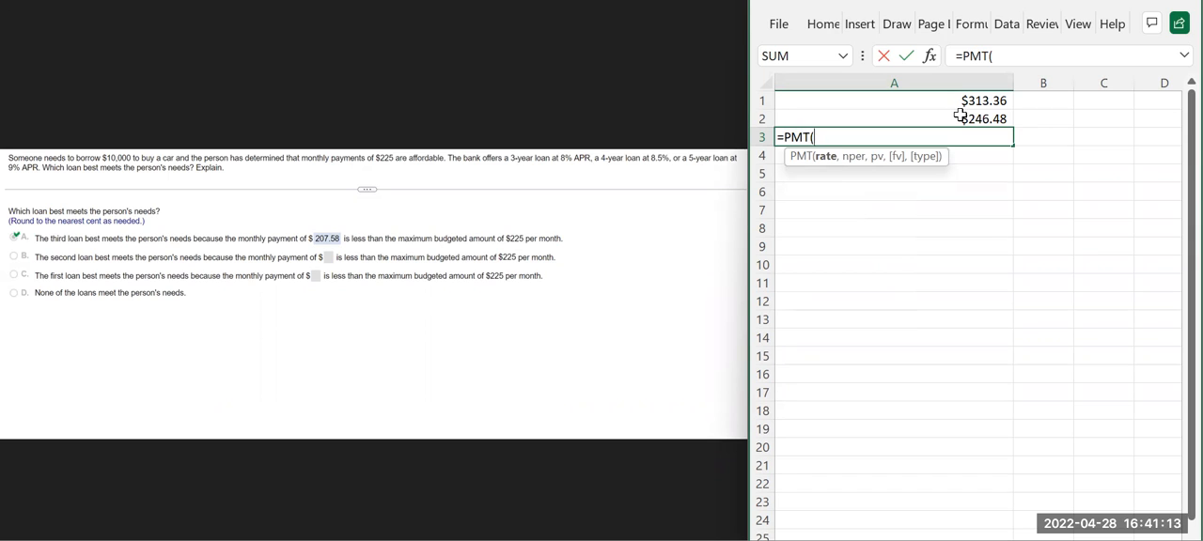
type("0")
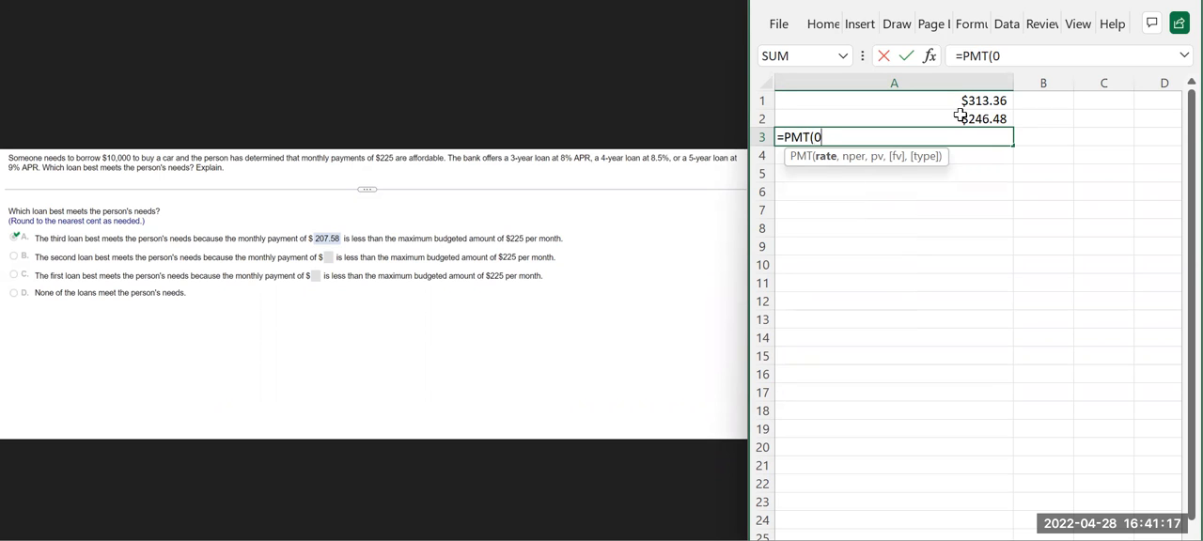
type(".09")
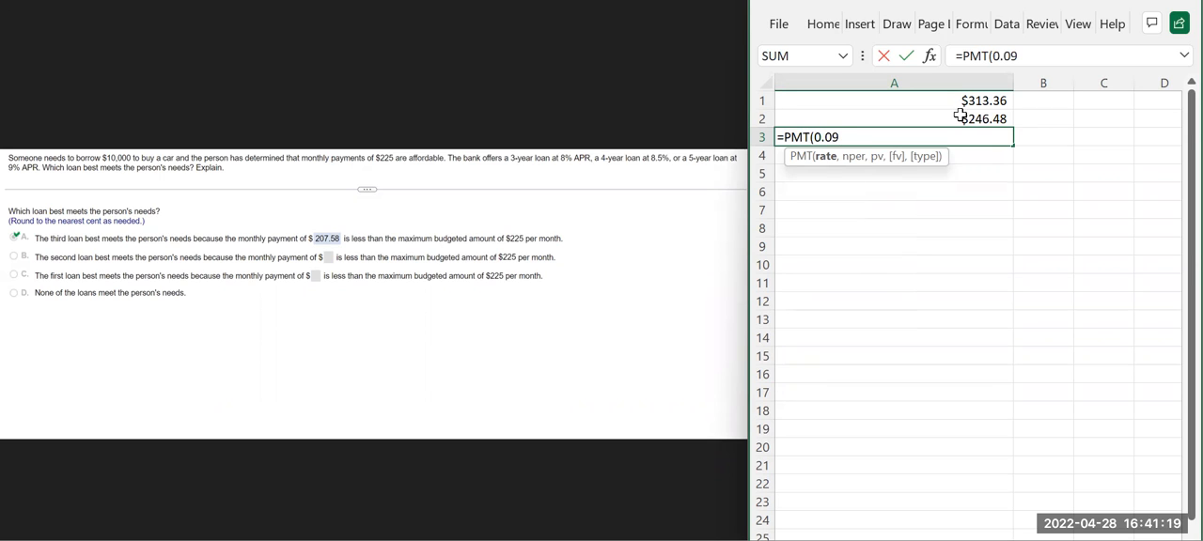
type("/12")
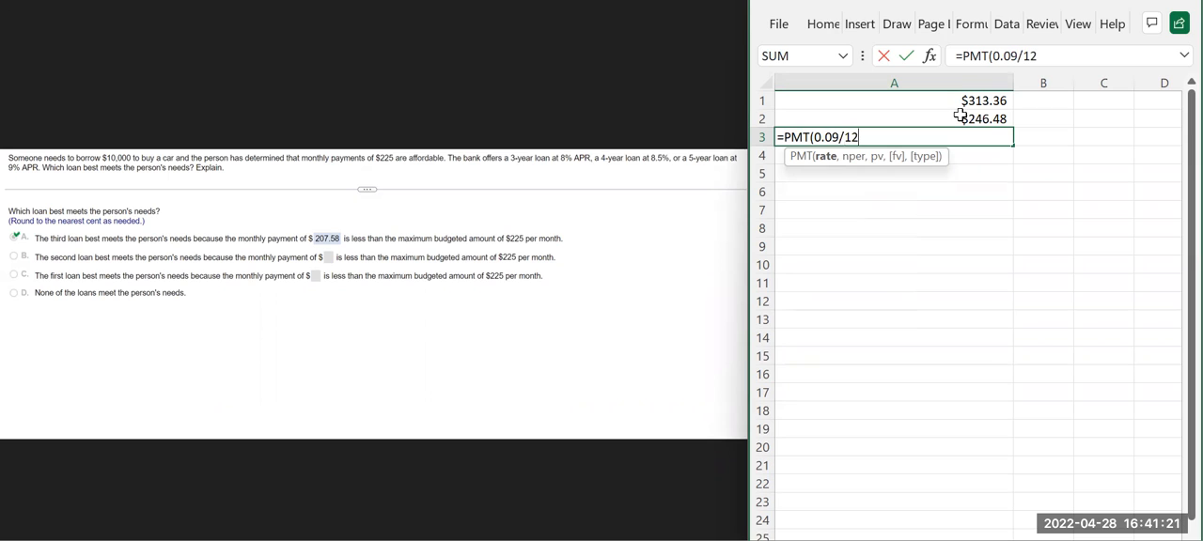
type(",")
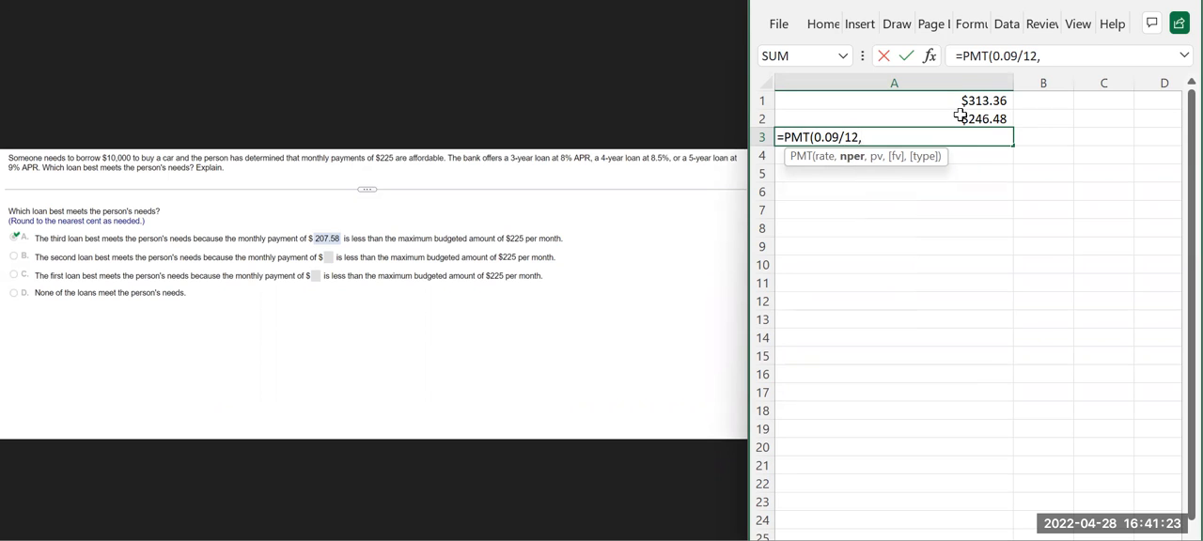
type("5")
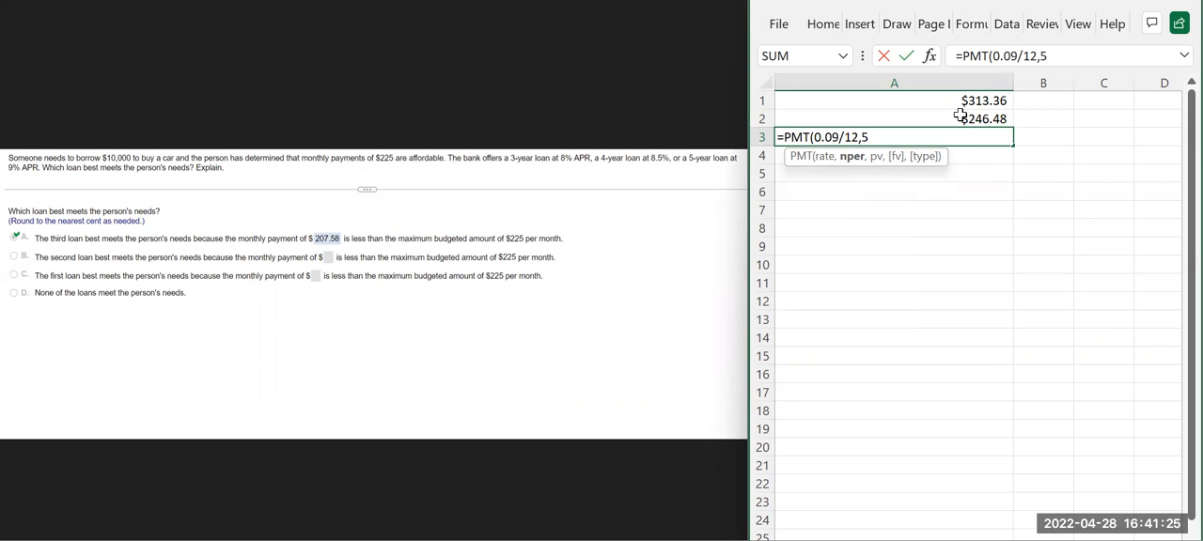
type("*")
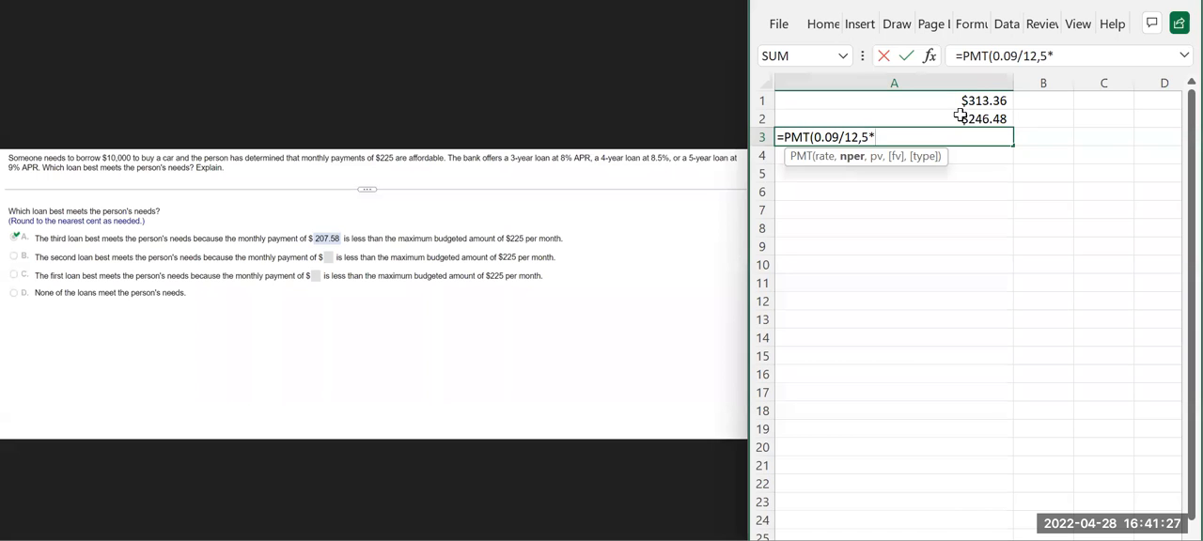
type("12")
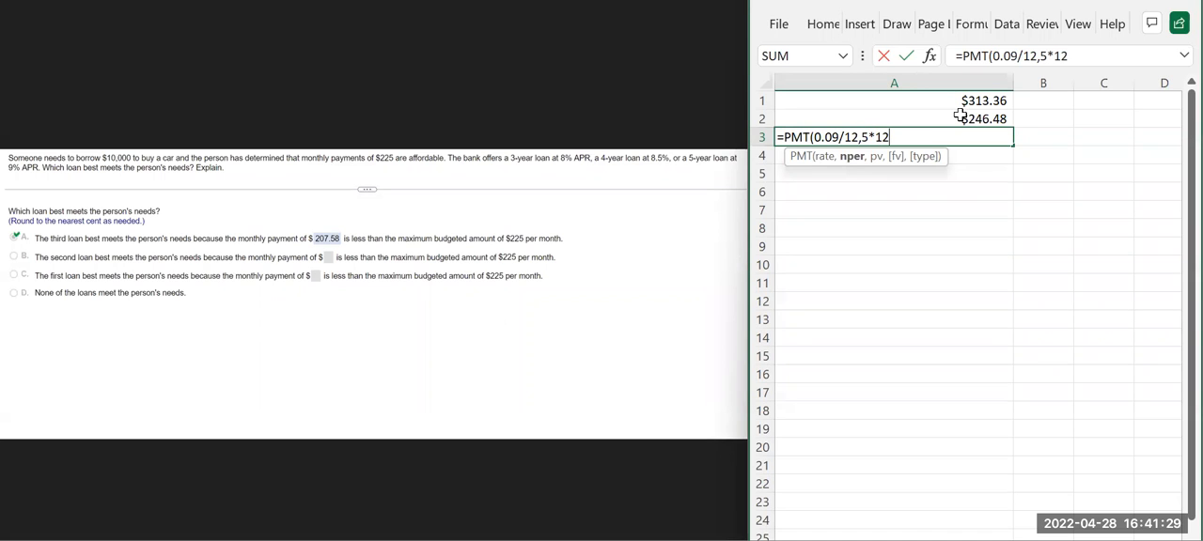
type(",-10")
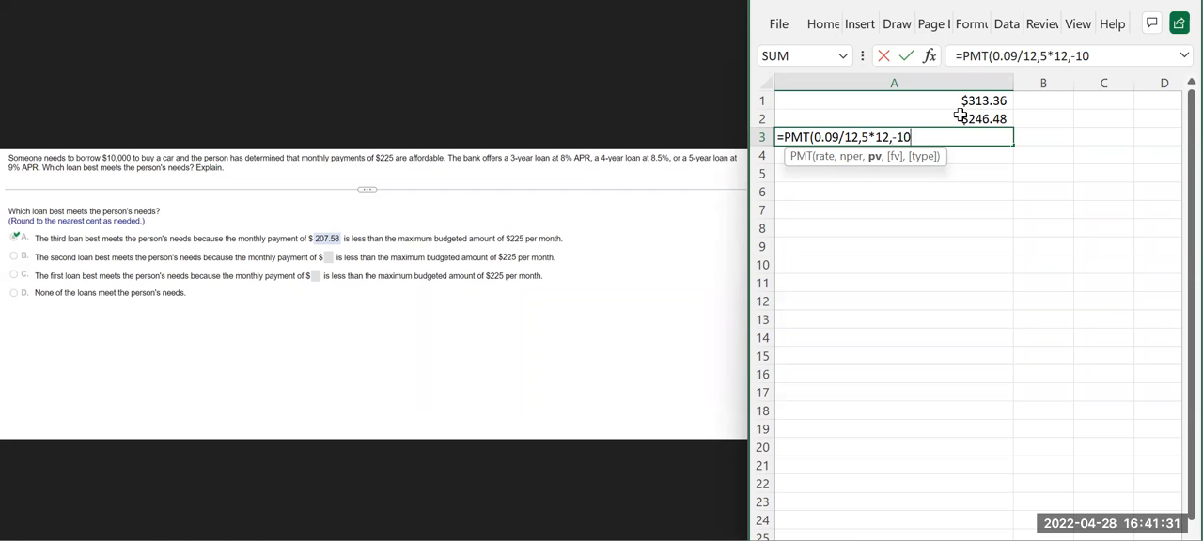
type(",000")
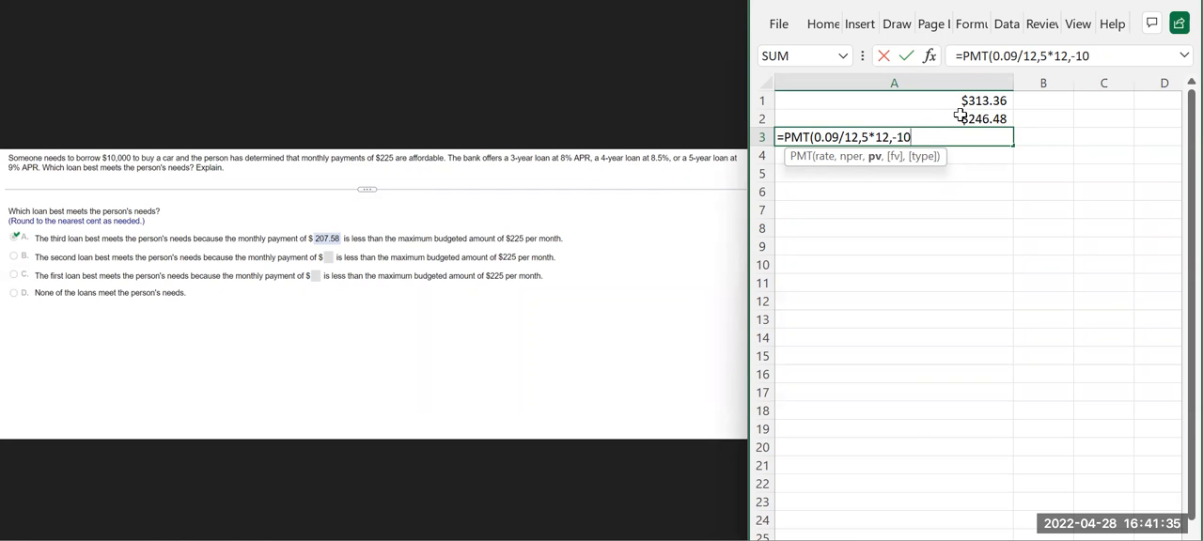
type("000")
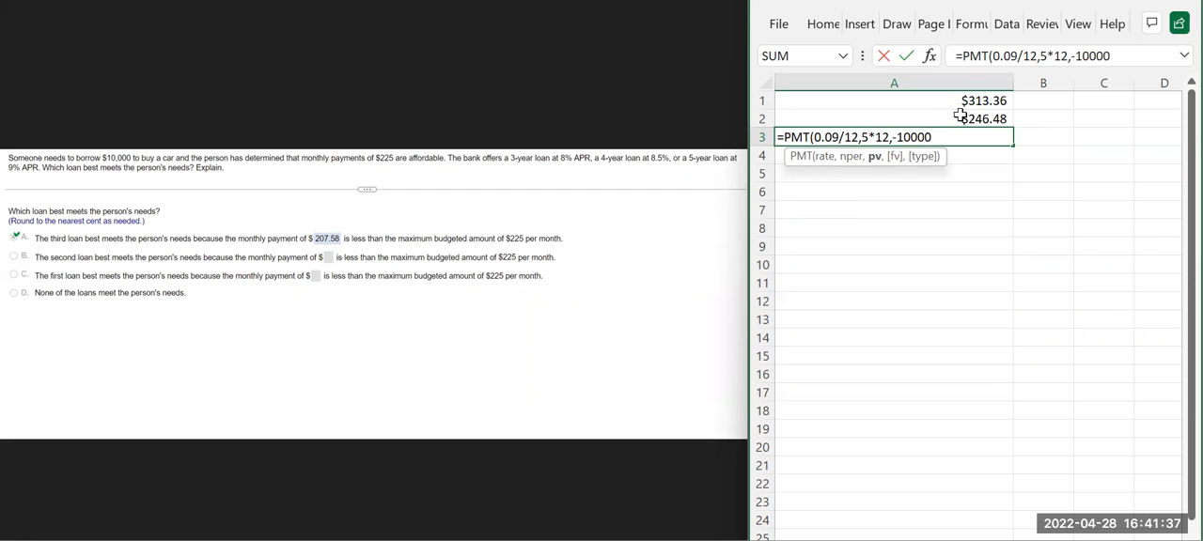
key("enter")
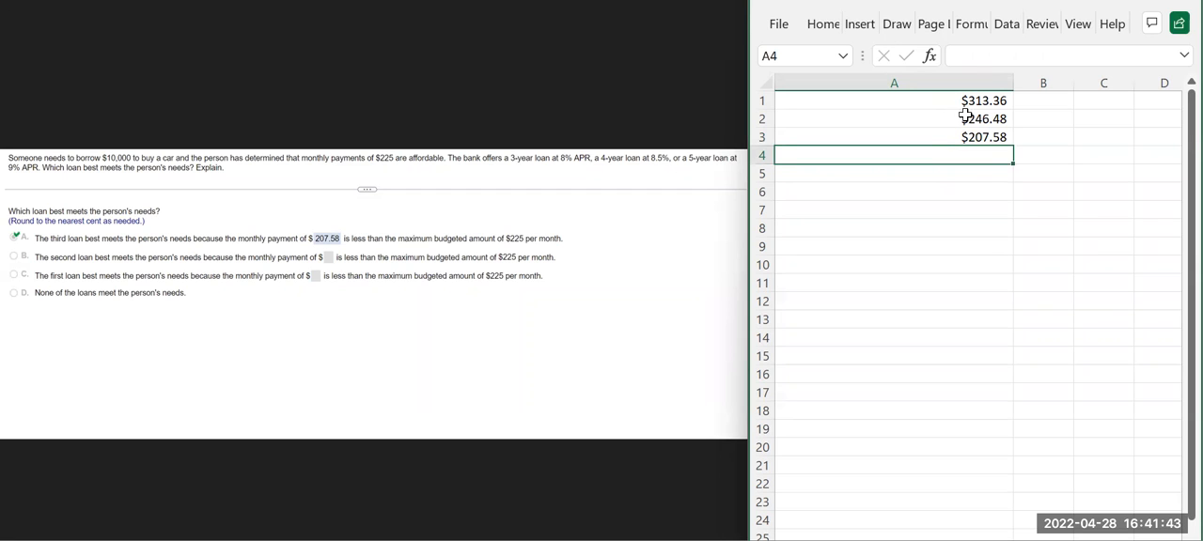
left_click(894, 136)
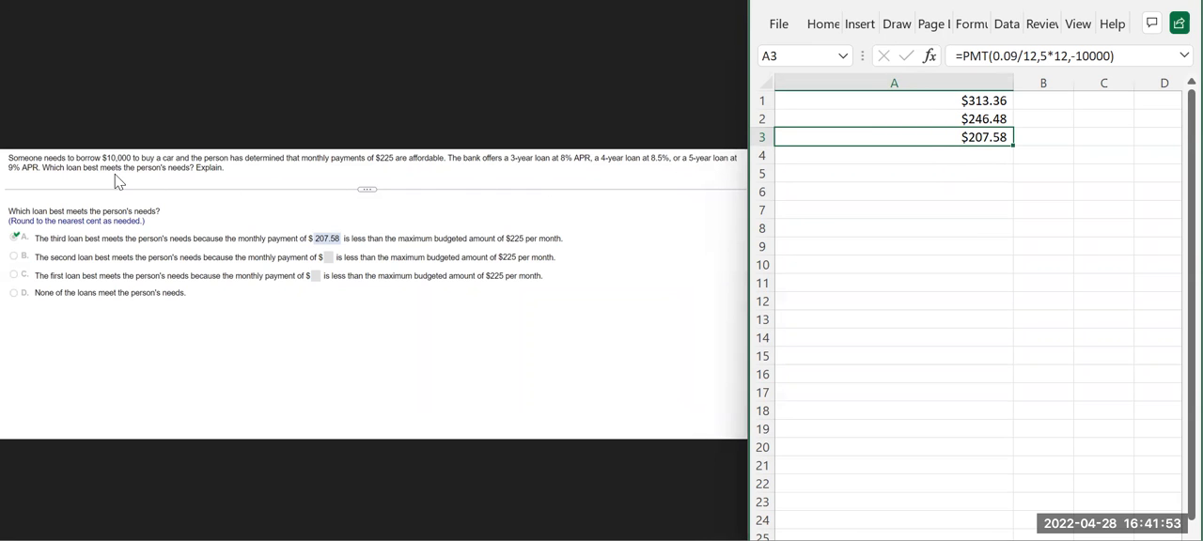
mouse_move(383, 167)
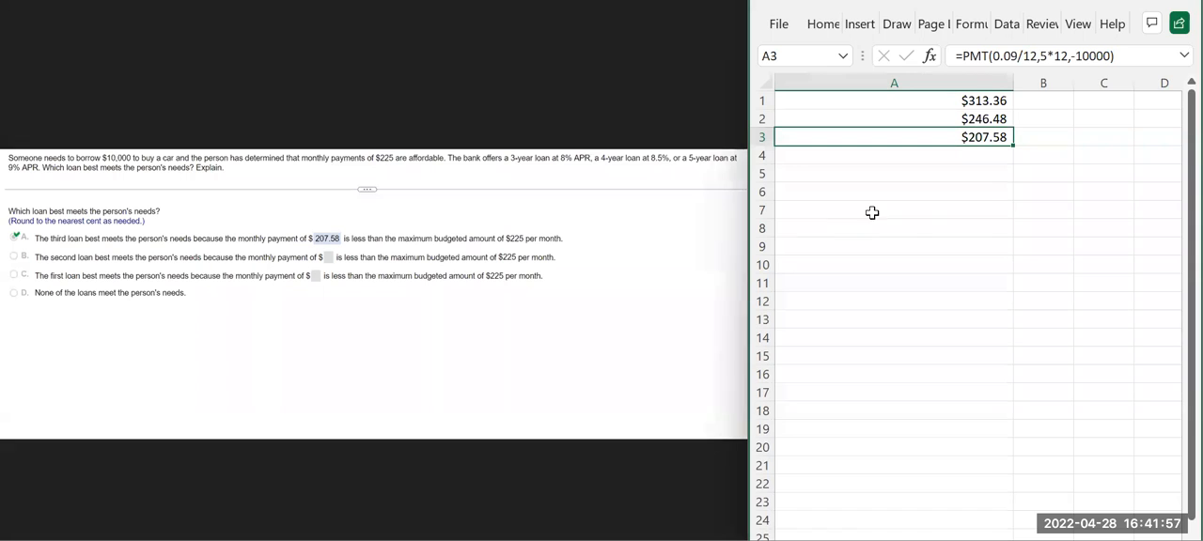
mouse_move(973, 139)
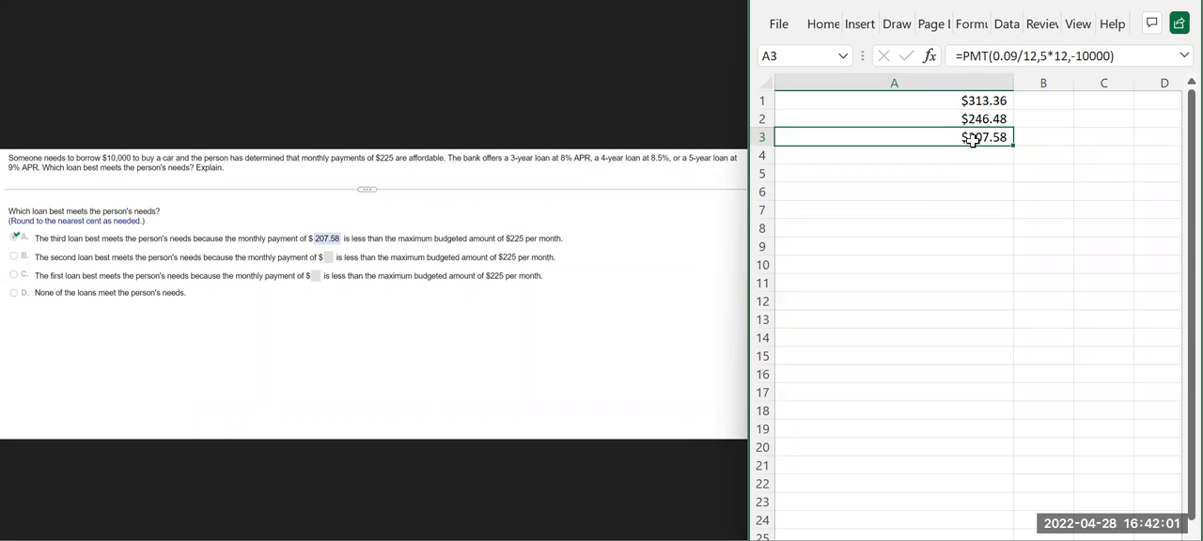
mouse_move(881, 113)
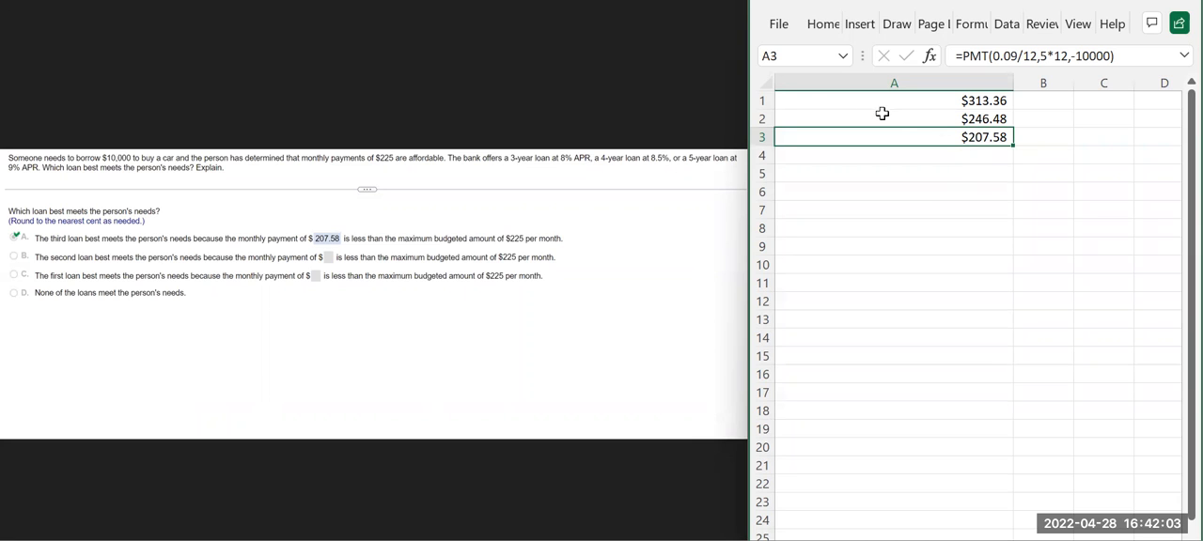
mouse_move(784, 95)
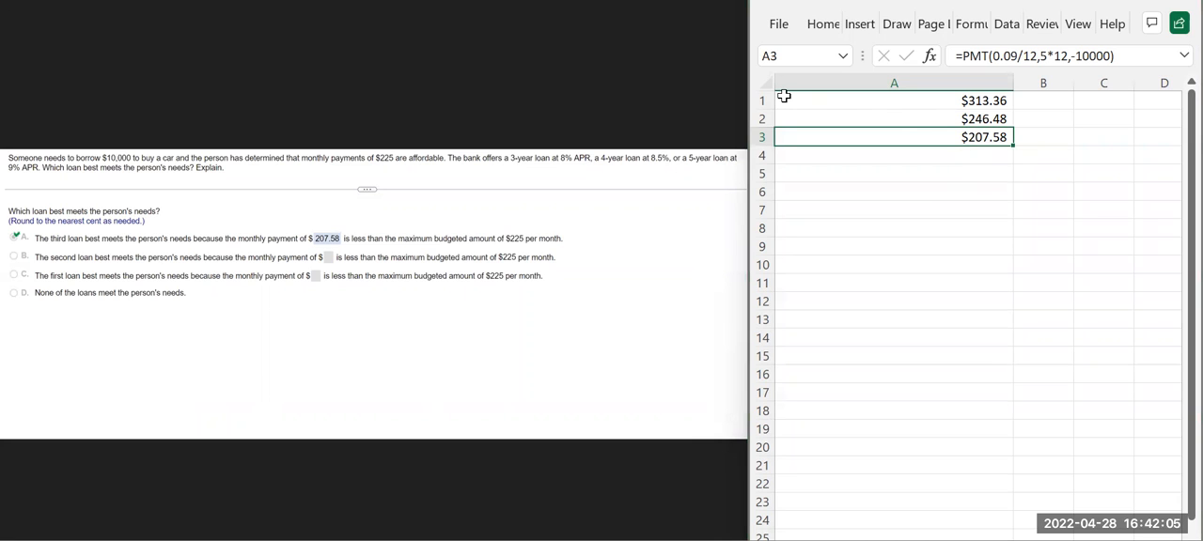